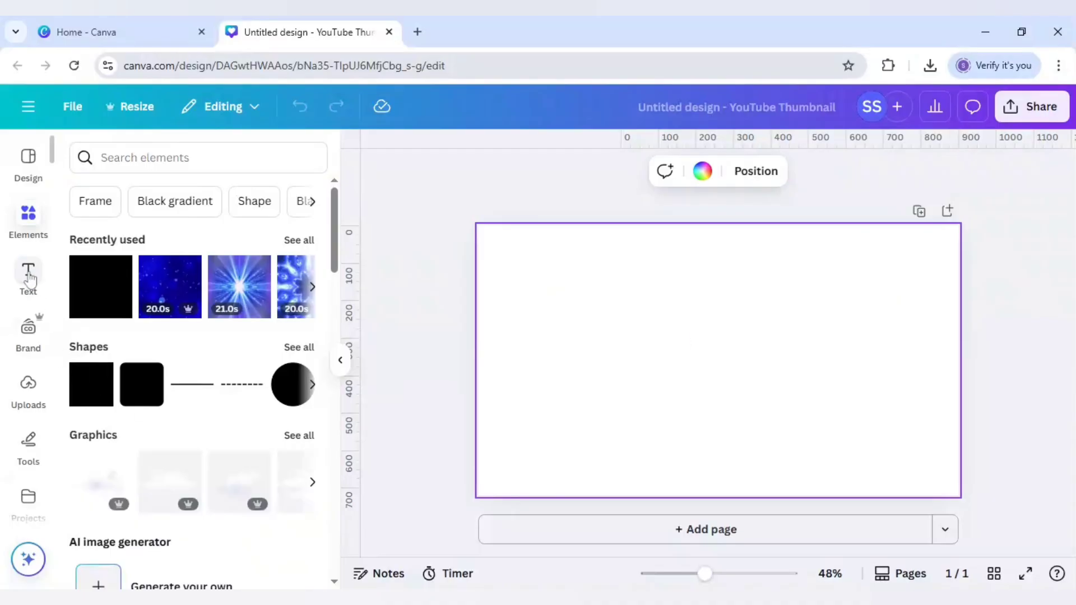
Step: Add a heading reading CHRIST and set its font size to 185
left_click(28, 275)
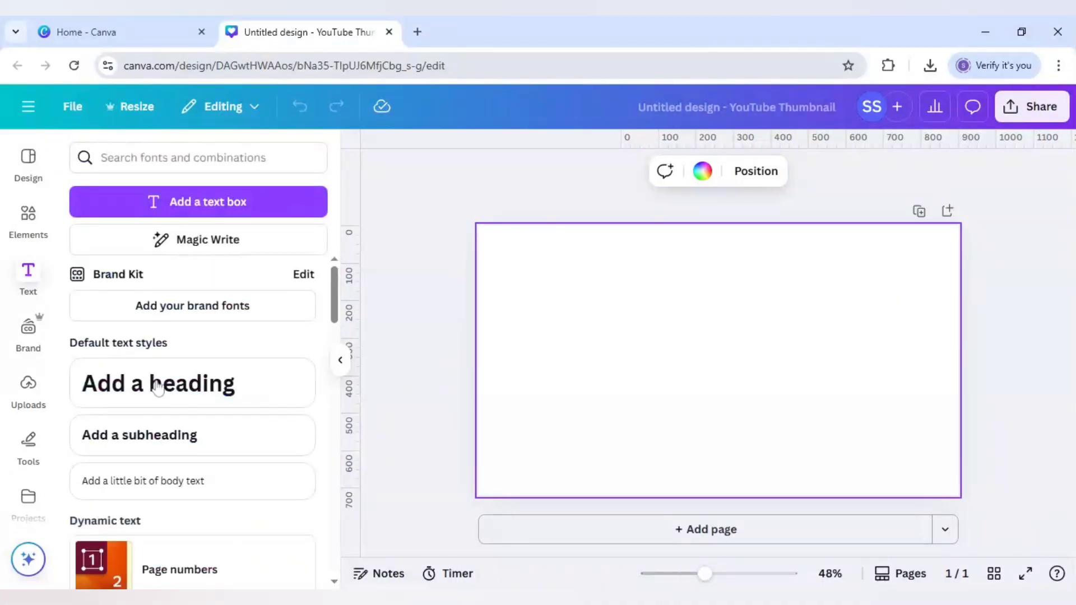
left_click(157, 382)
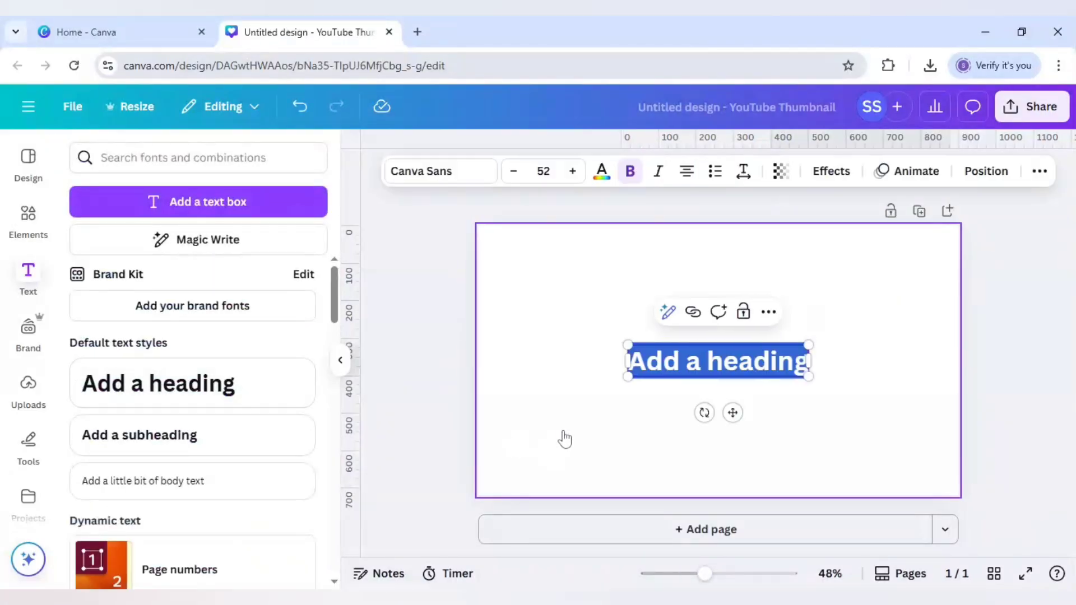
type("CHRIST")
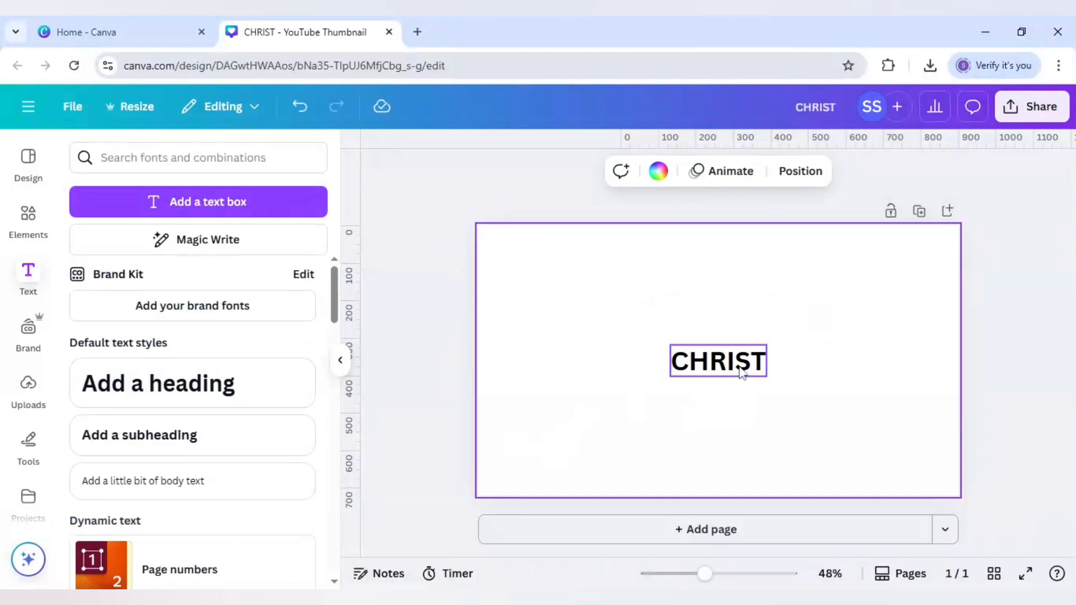
left_click(543, 171)
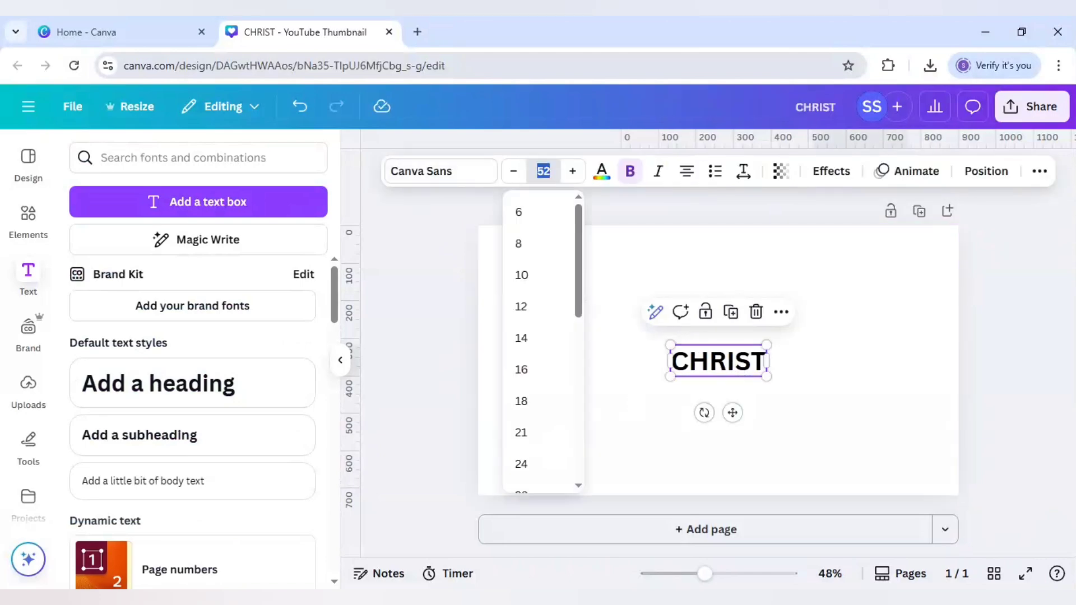
type("185")
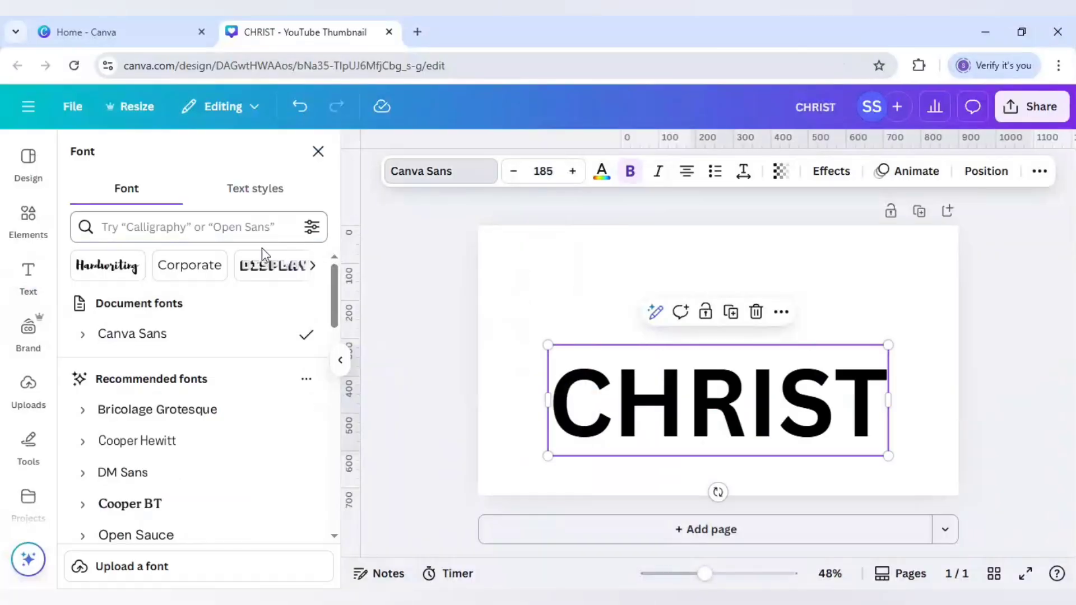
Step: Apply the Allrounder Regular font to the CHRIST heading
type("allrounder")
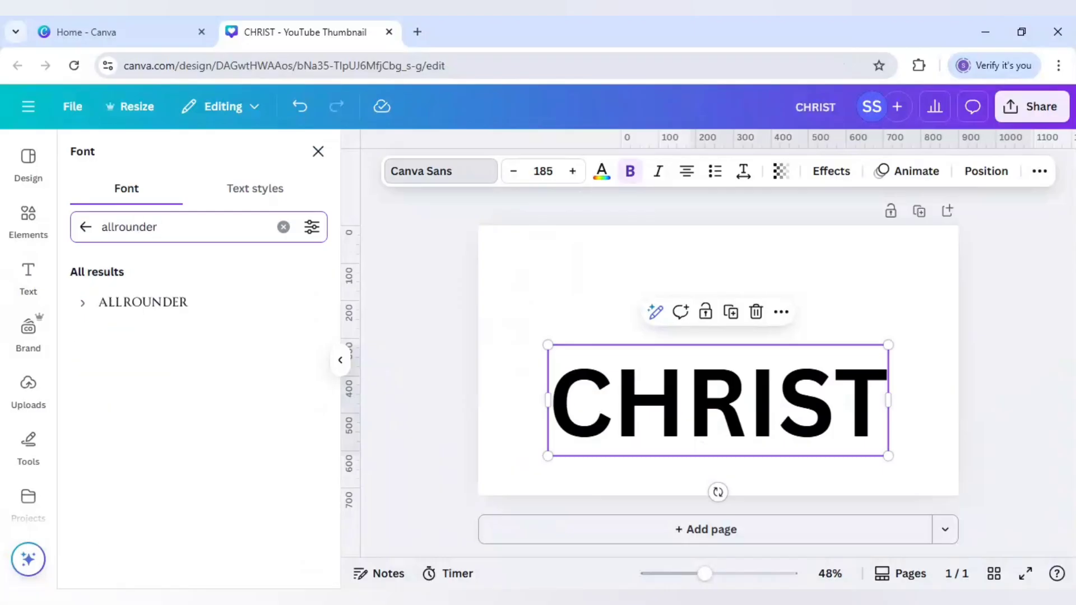
left_click(143, 302)
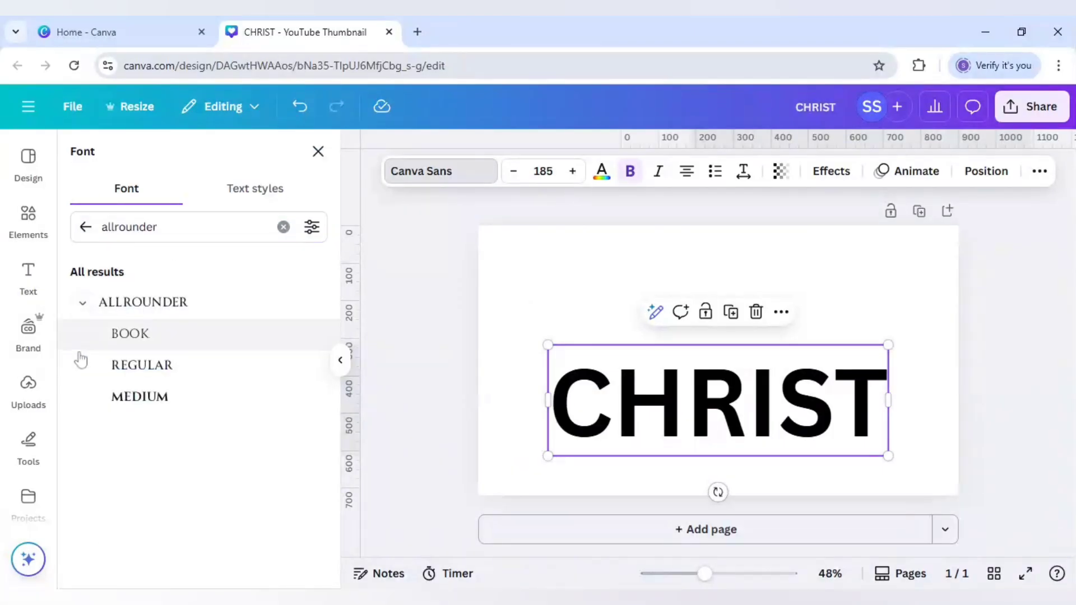
left_click(142, 364)
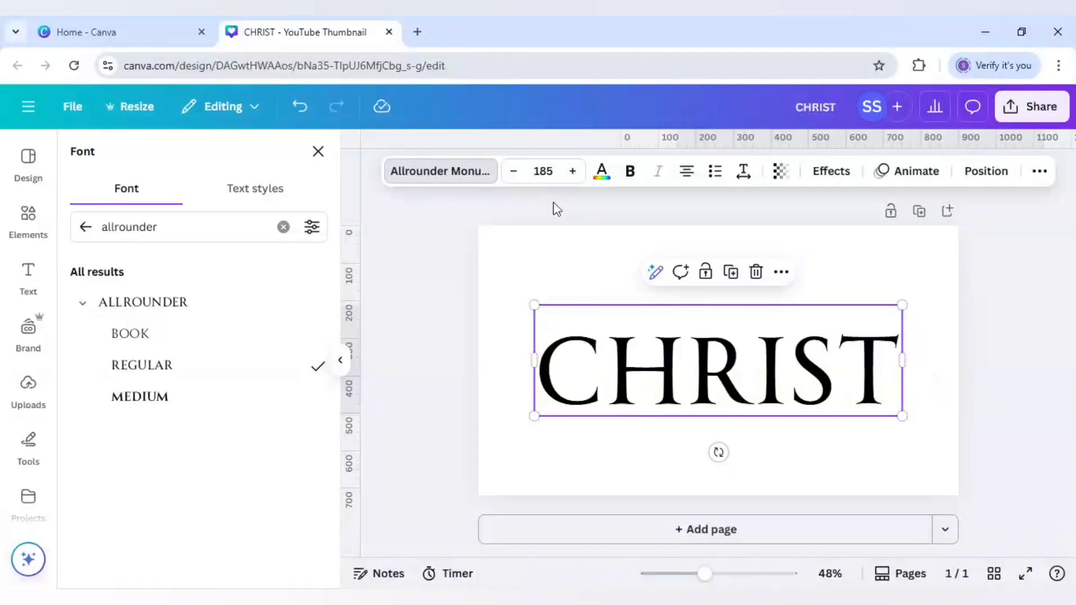
Step: Give CHRIST a custom dark maroon text colour (#4D0000)
left_click(600, 171)
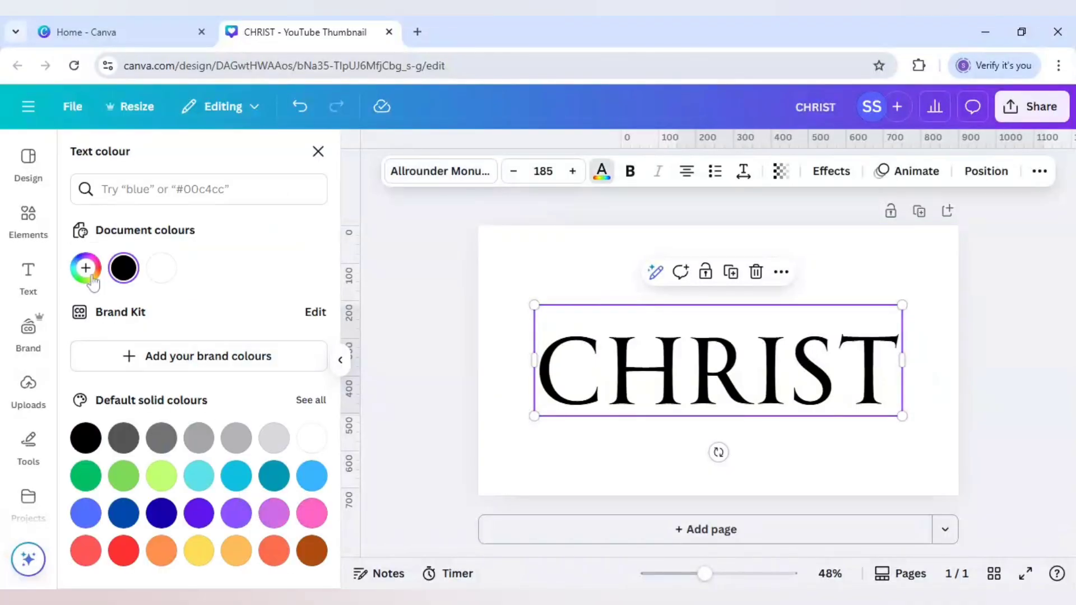
left_click(85, 268)
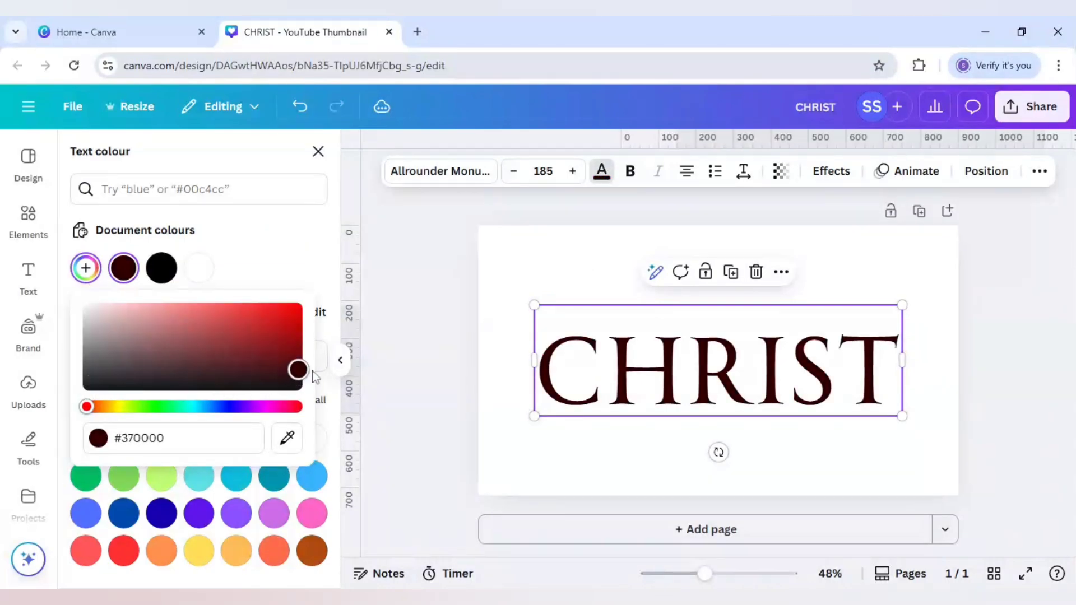
left_click_drag(296, 370, 296, 361)
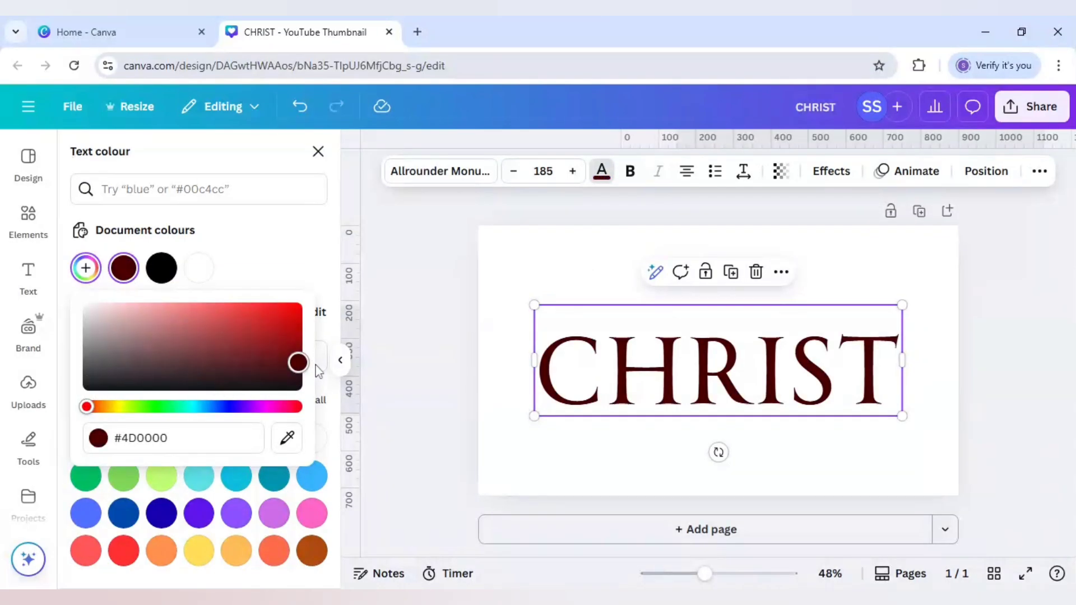
left_click_drag(297, 362, 297, 359)
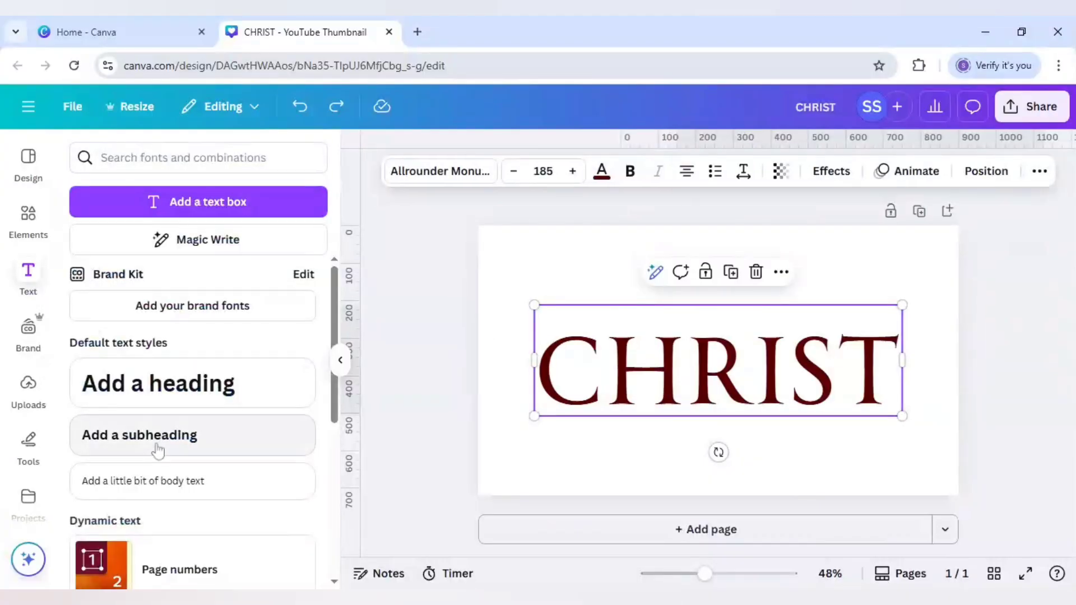
Step: Add a 'Creator' subheading below CHRIST with slightly widened letter spacing
left_click(139, 434)
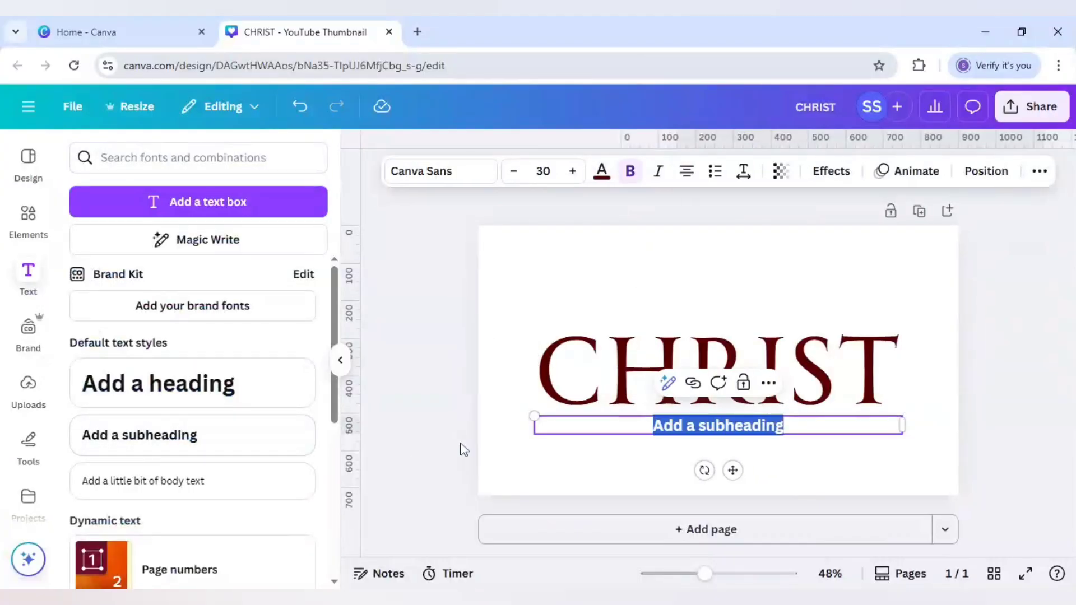
type("Creator")
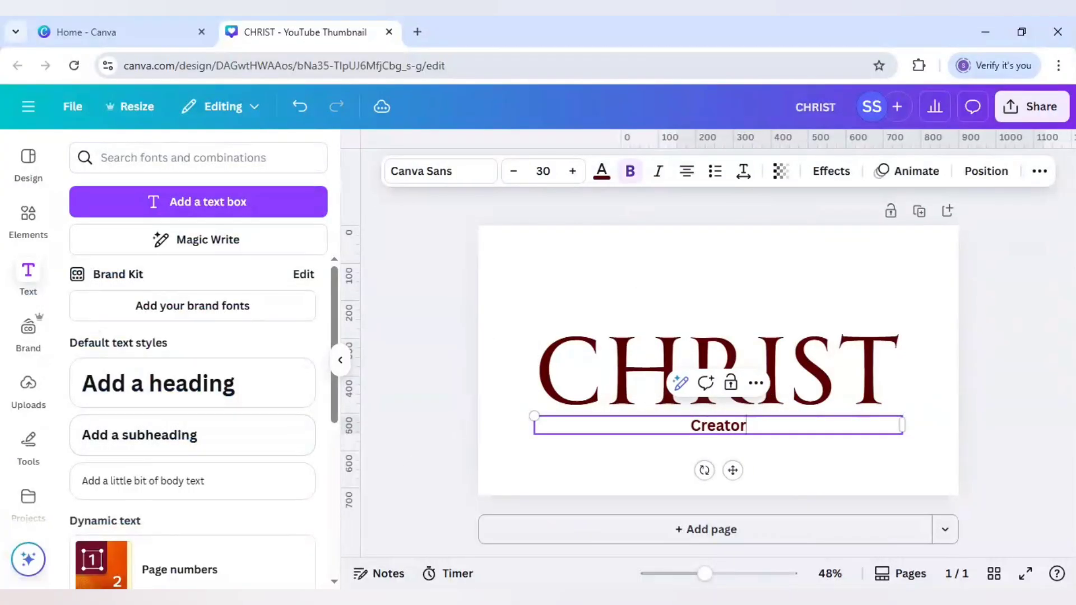
left_click(718, 371)
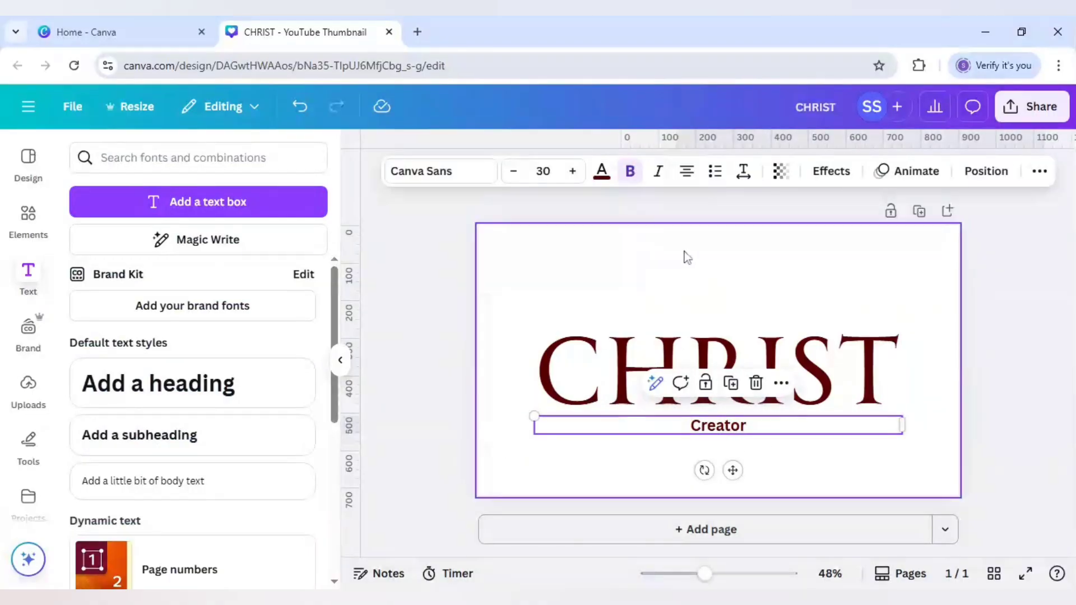
mouse_move(743, 171)
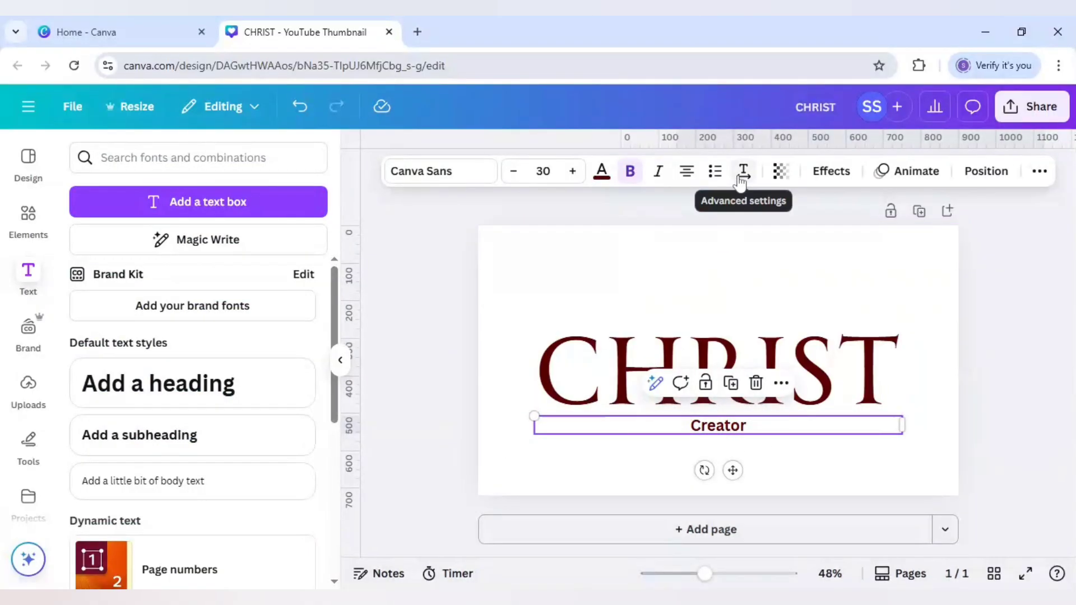
left_click(743, 171)
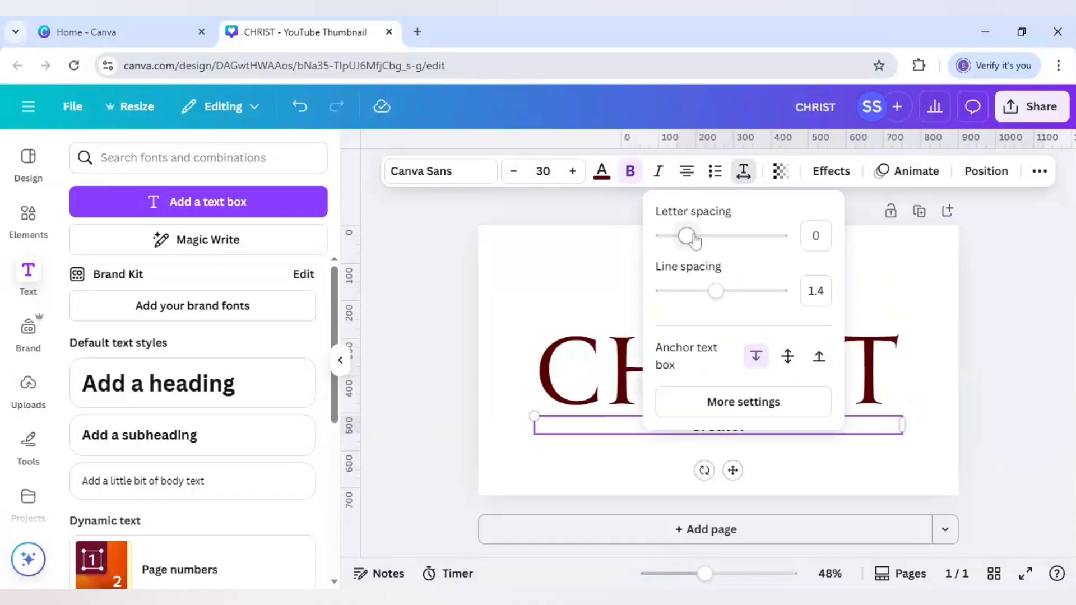
left_click_drag(686, 236, 693, 236)
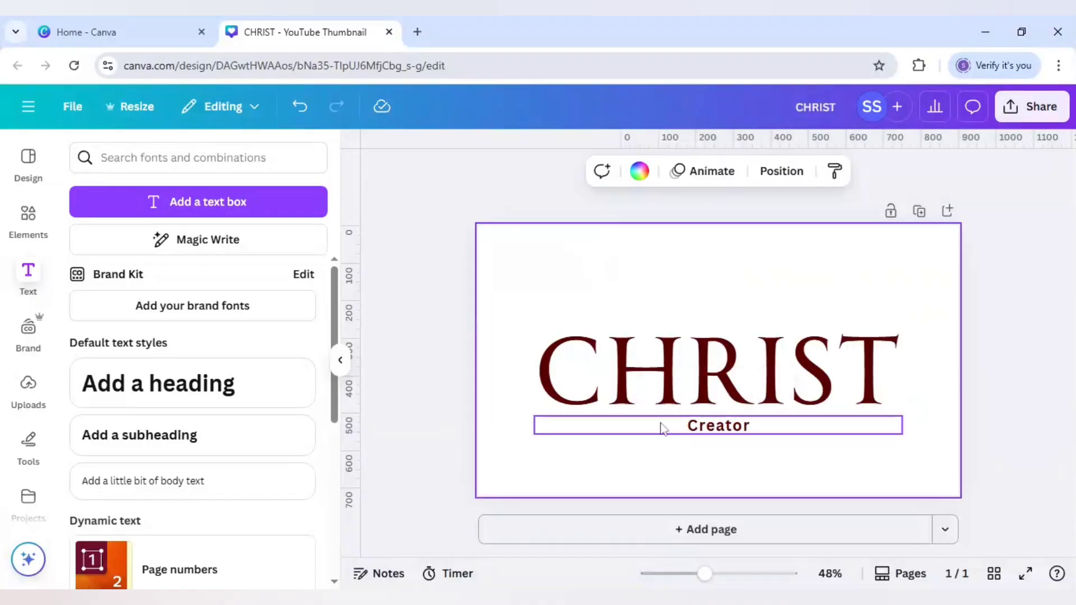
left_click(717, 424)
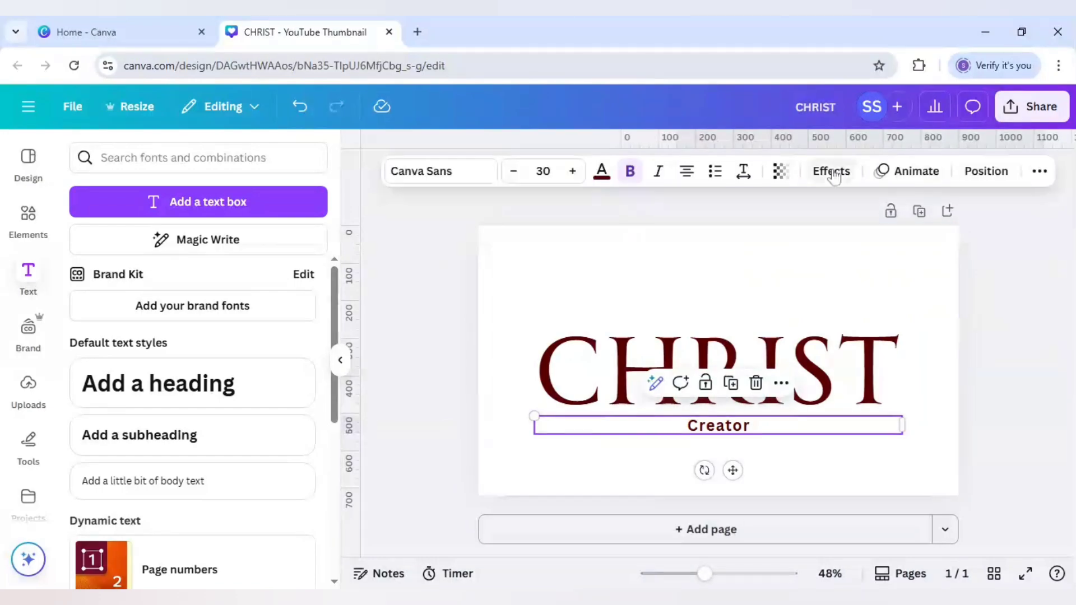
mouse_move(439, 171)
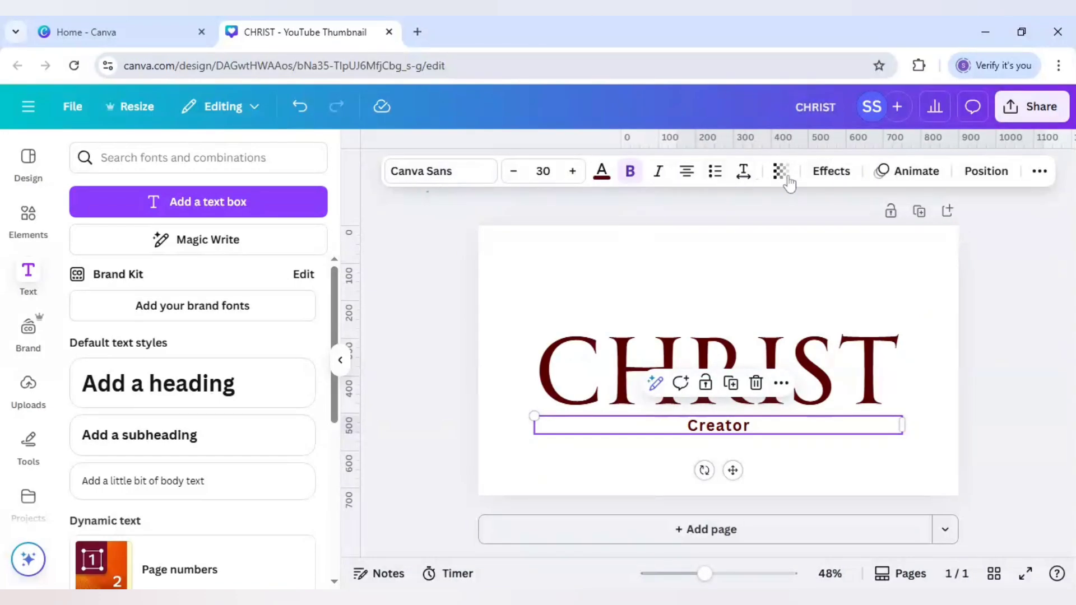
Step: Rotate Creator about -90°, tuck it beside the C, and apply Curve at 95
left_click(831, 171)
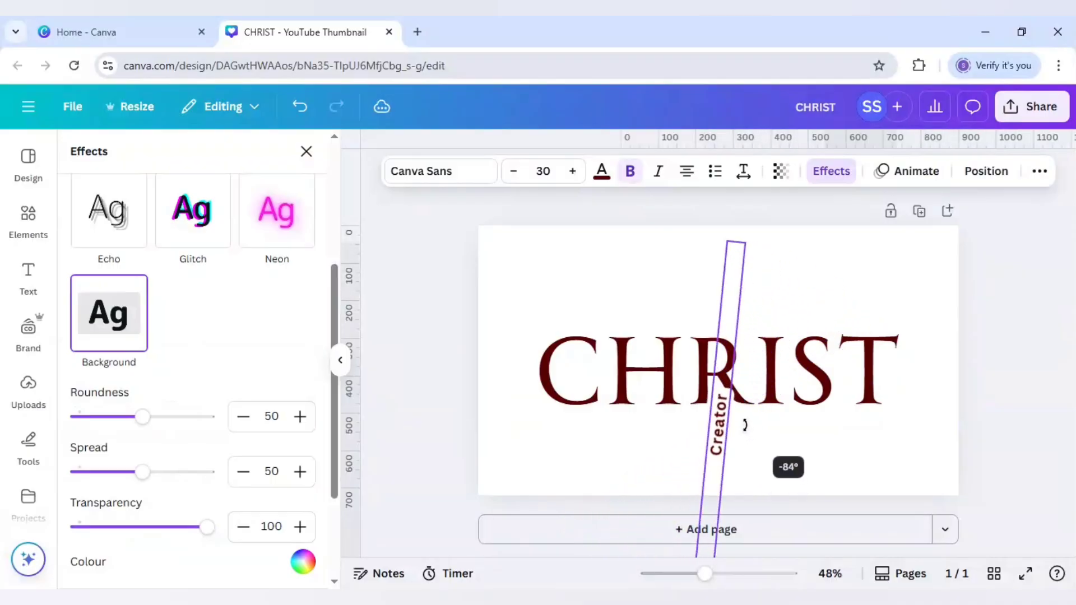
left_click_drag(738, 247, 731, 247)
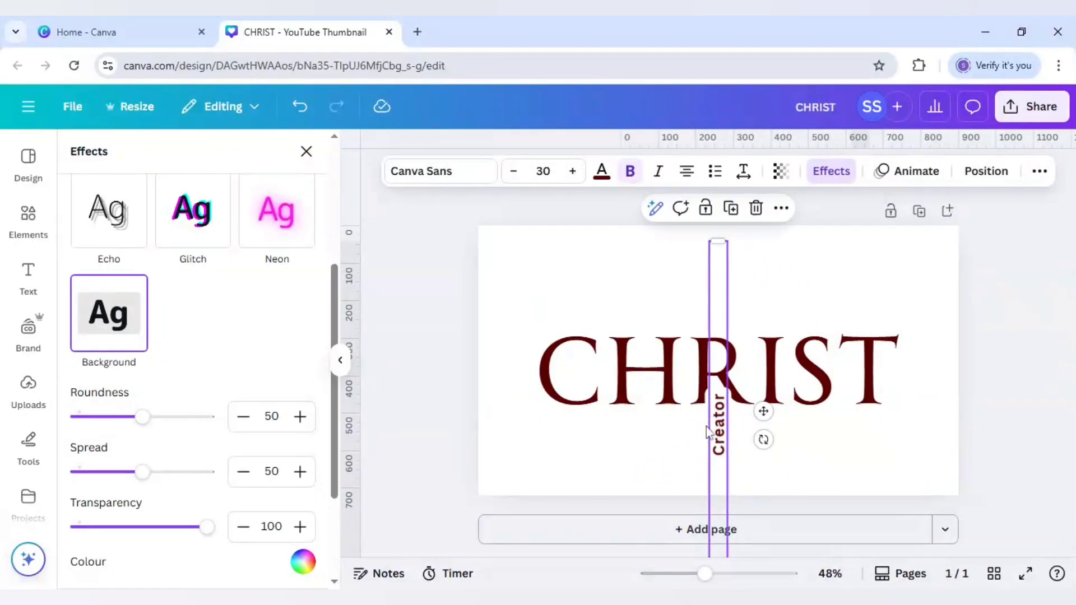
left_click_drag(718, 425, 546, 374)
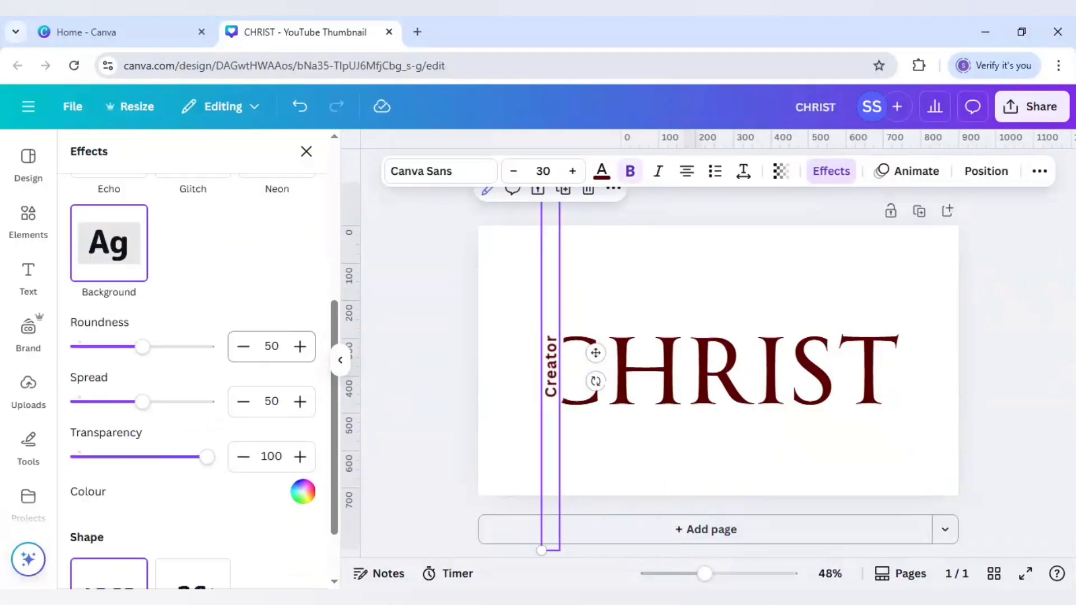
left_click(192, 450)
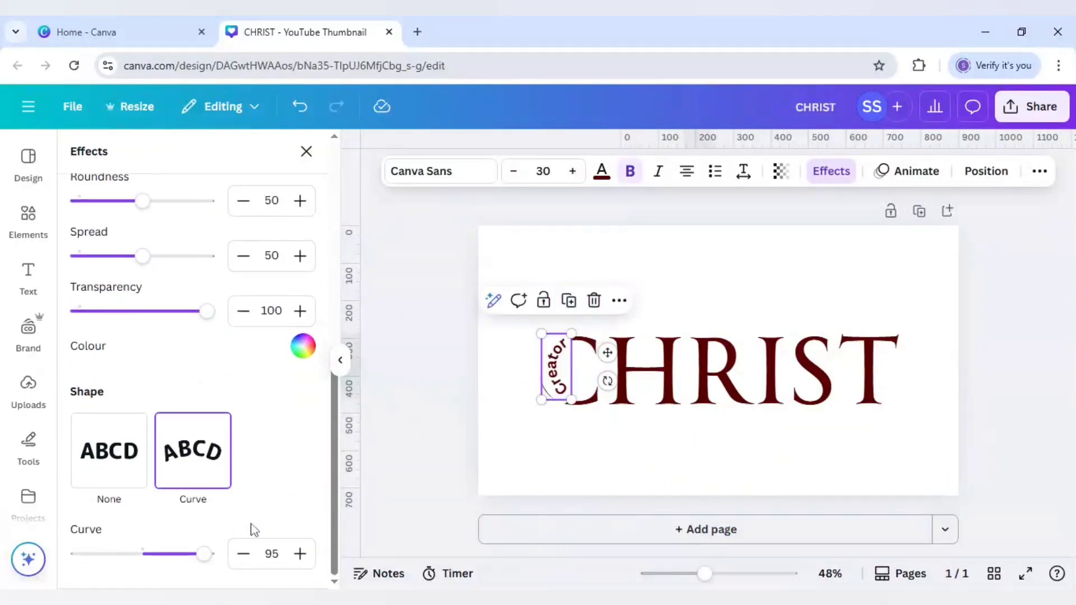
left_click_drag(201, 554, 207, 554)
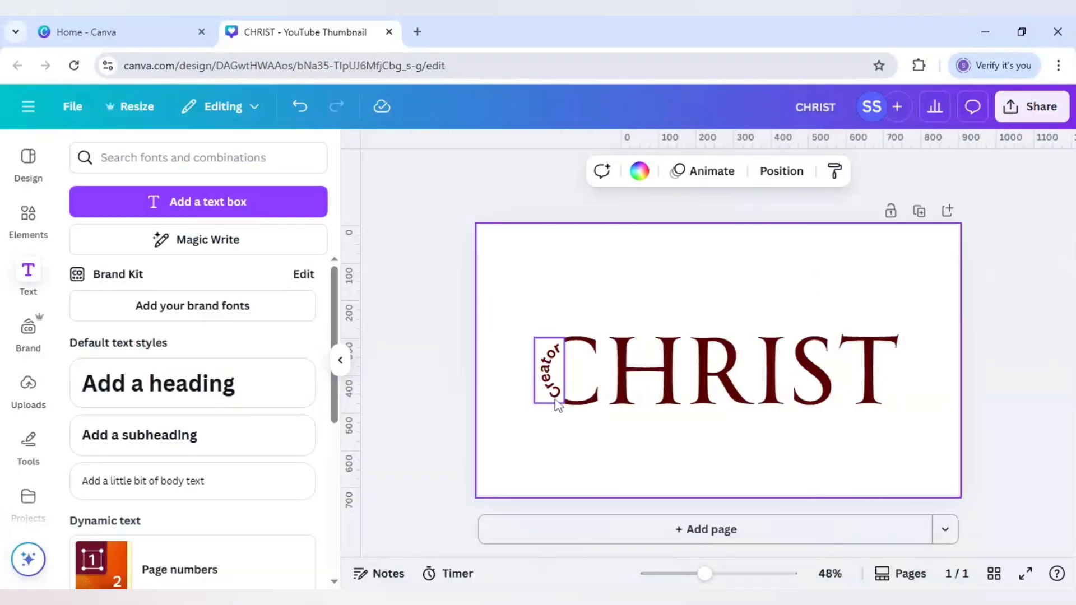
mouse_move(542, 390)
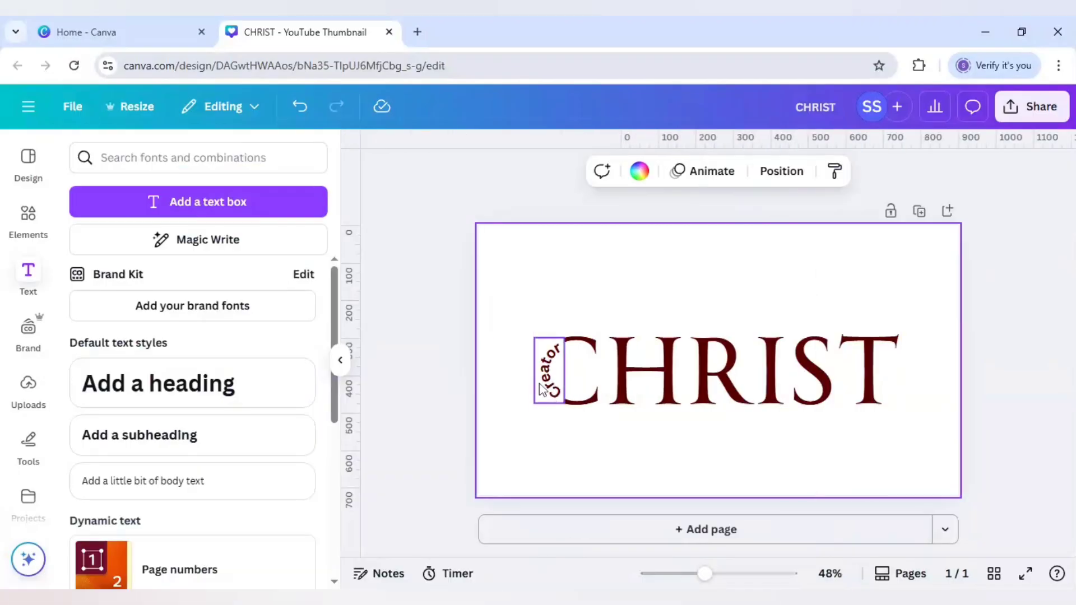
Step: Duplicate Creator, set its shape to None, and retype it as 'Healer' across the H
left_click(547, 370)
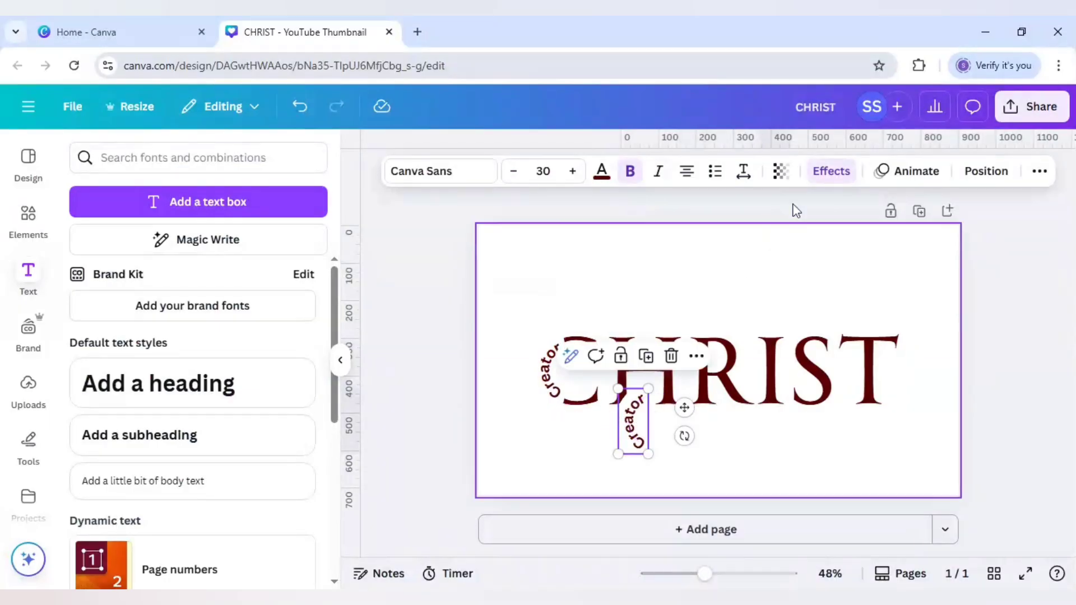
left_click(830, 171)
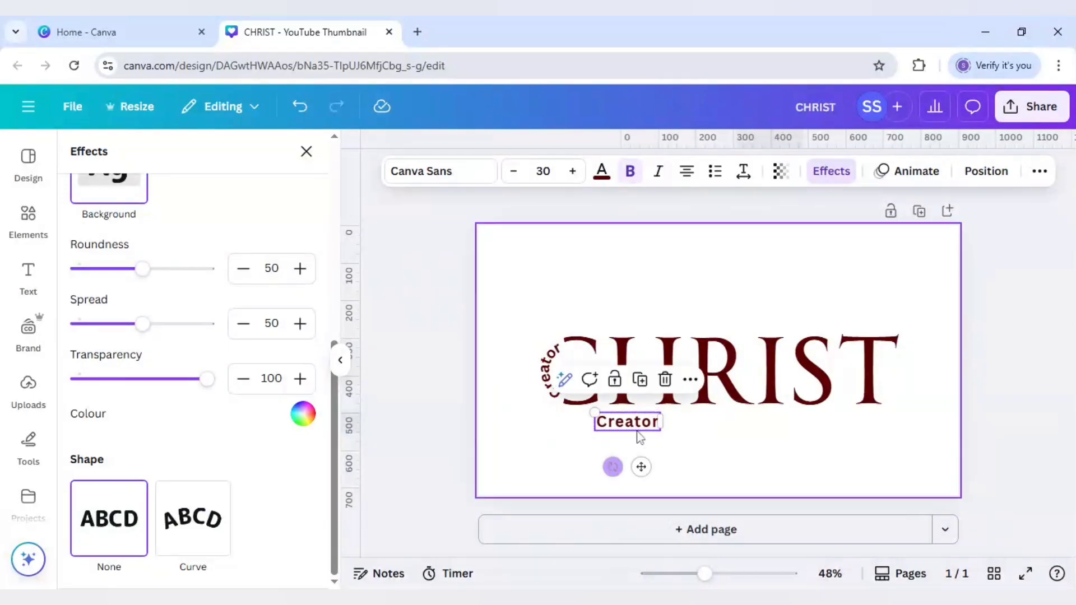
double_click(626, 421)
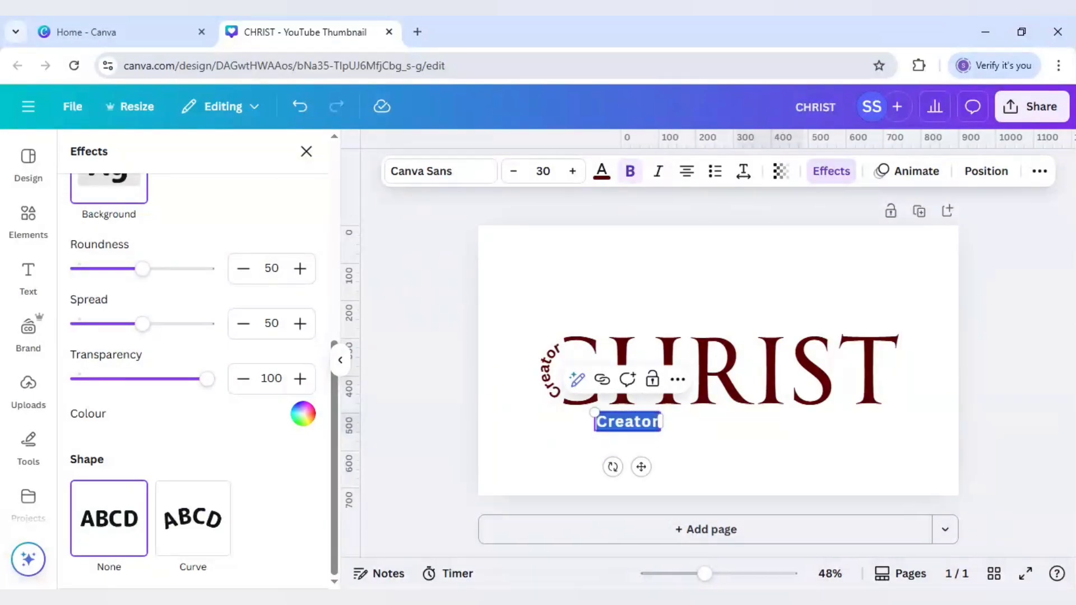
type("Healer")
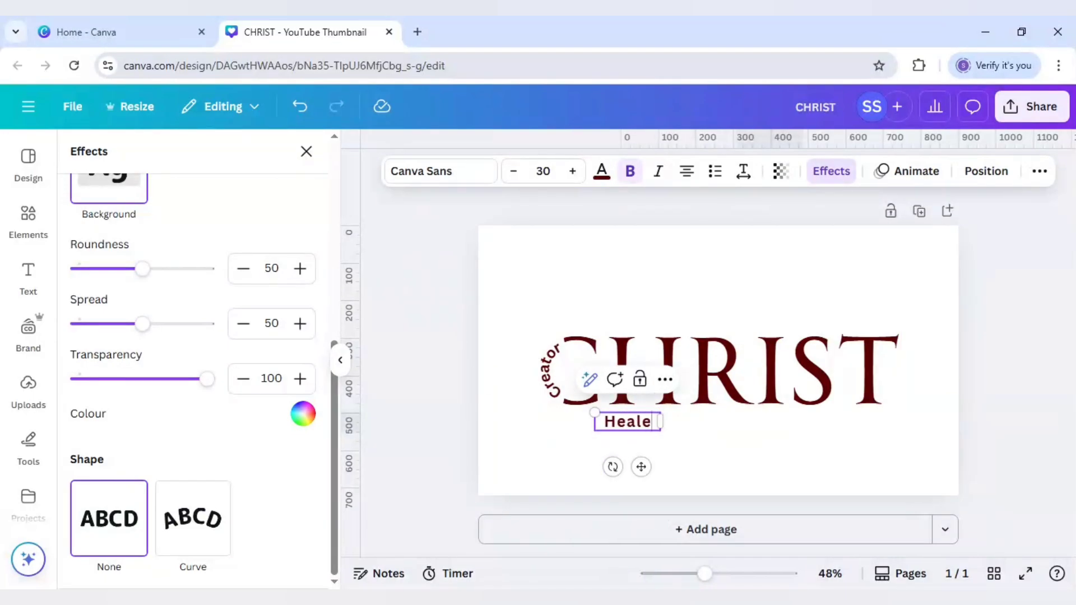
left_click(306, 150)
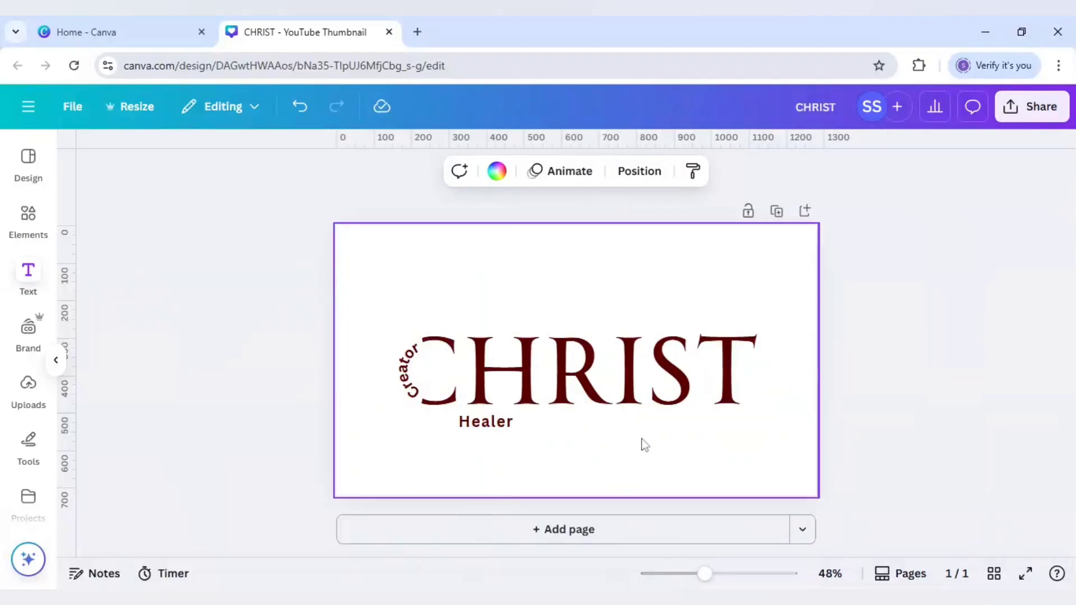
left_click(485, 422)
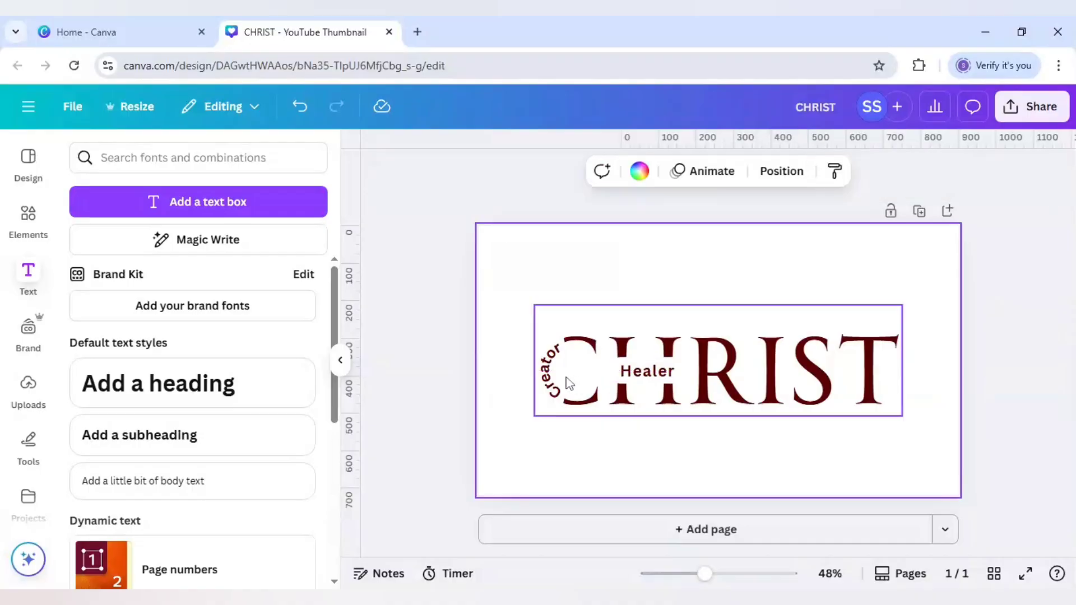
Step: Copy Creator as an uncurved vertical 'Redeemer' at size 26 between H and R
left_click(549, 370)
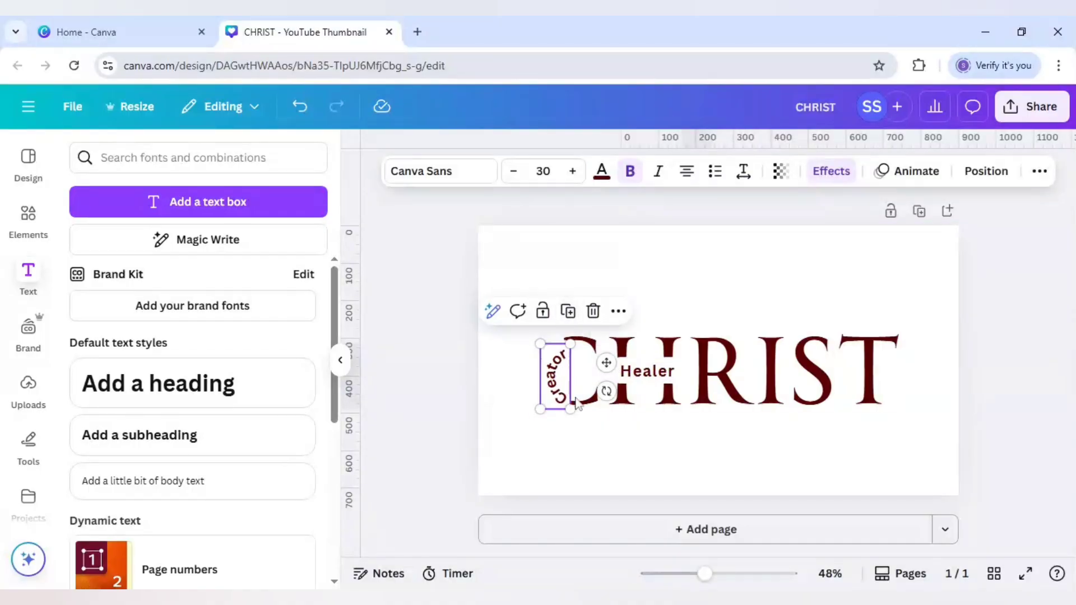
left_click_drag(556, 378, 645, 436)
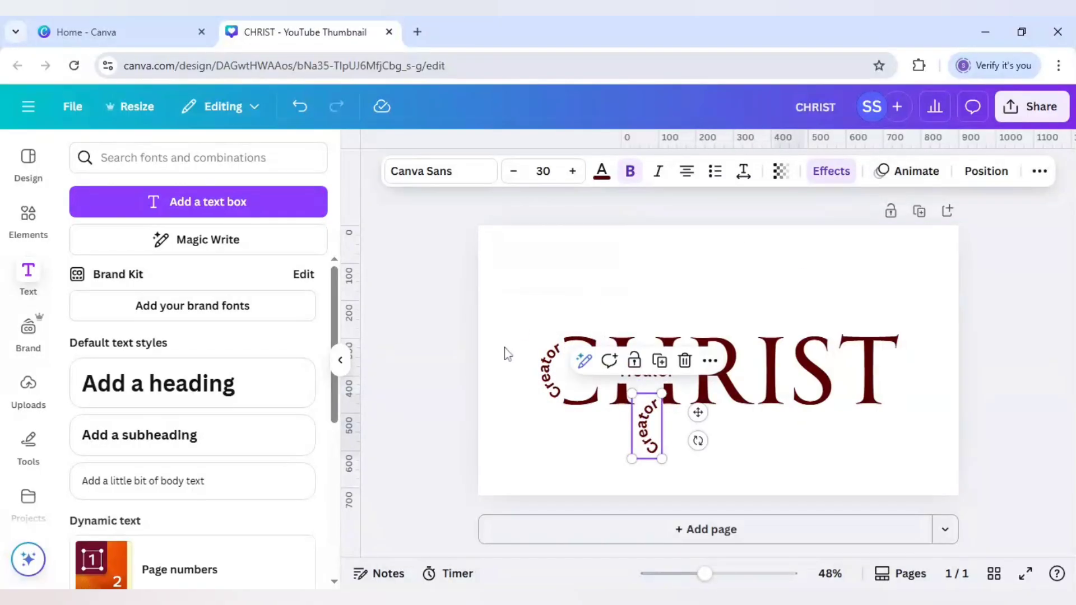
left_click(830, 171)
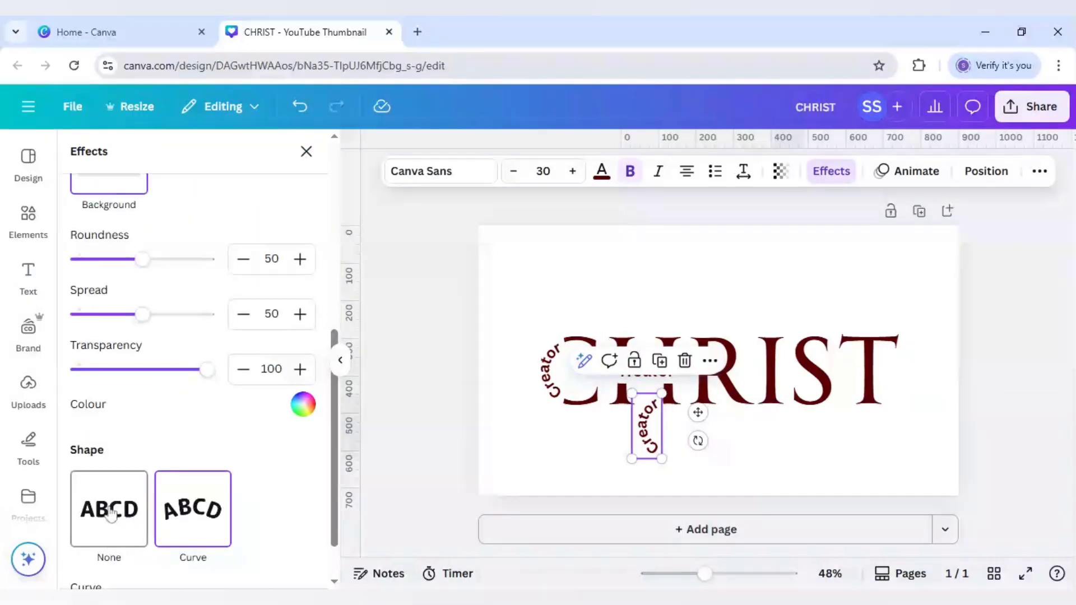
left_click(108, 509)
type("Redeemer")
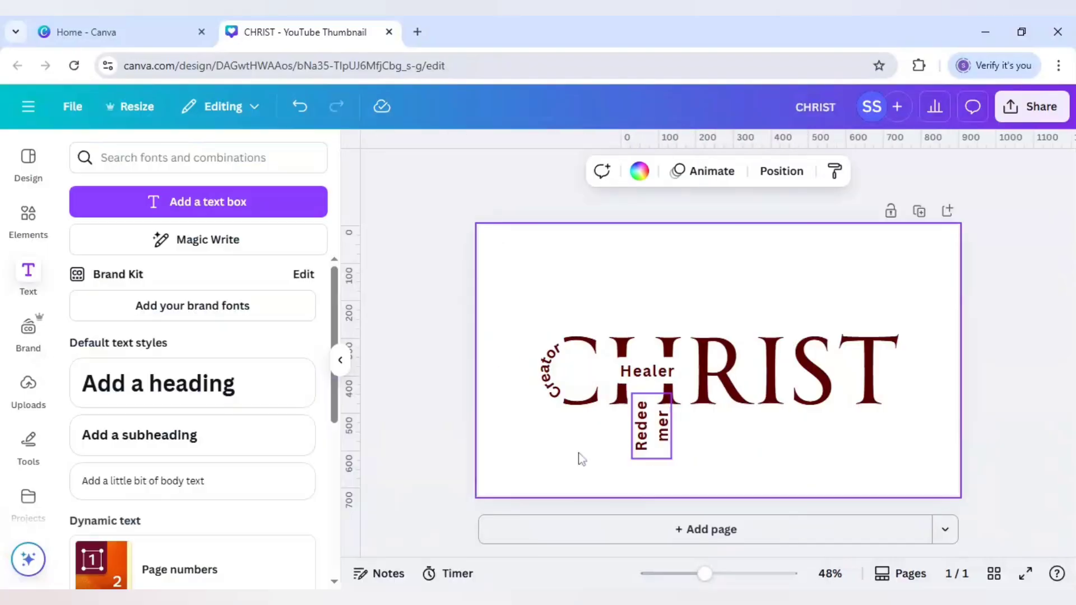
left_click(651, 425)
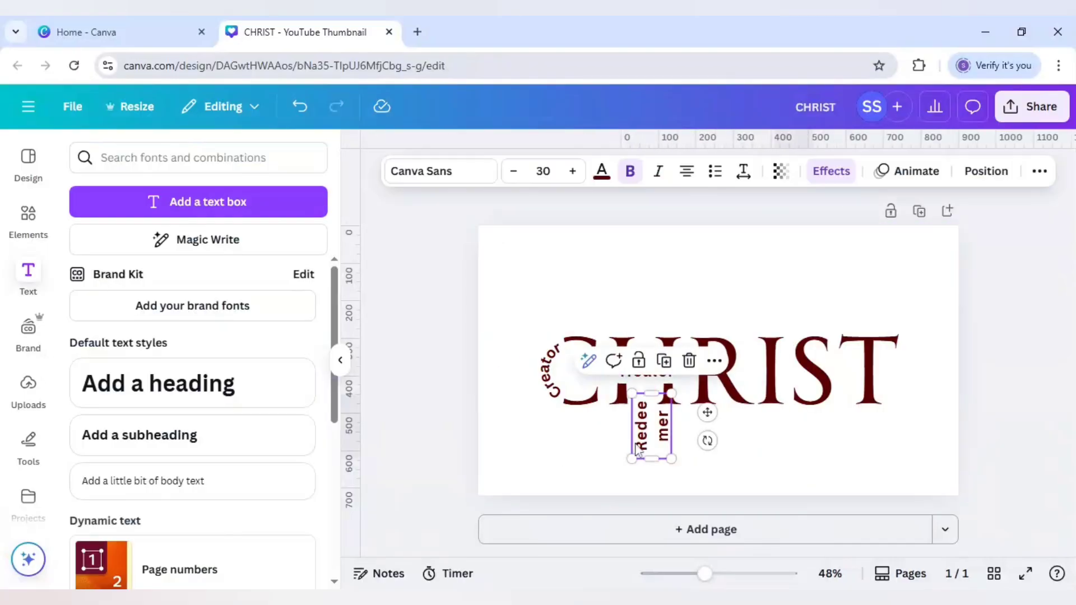
left_click(513, 171)
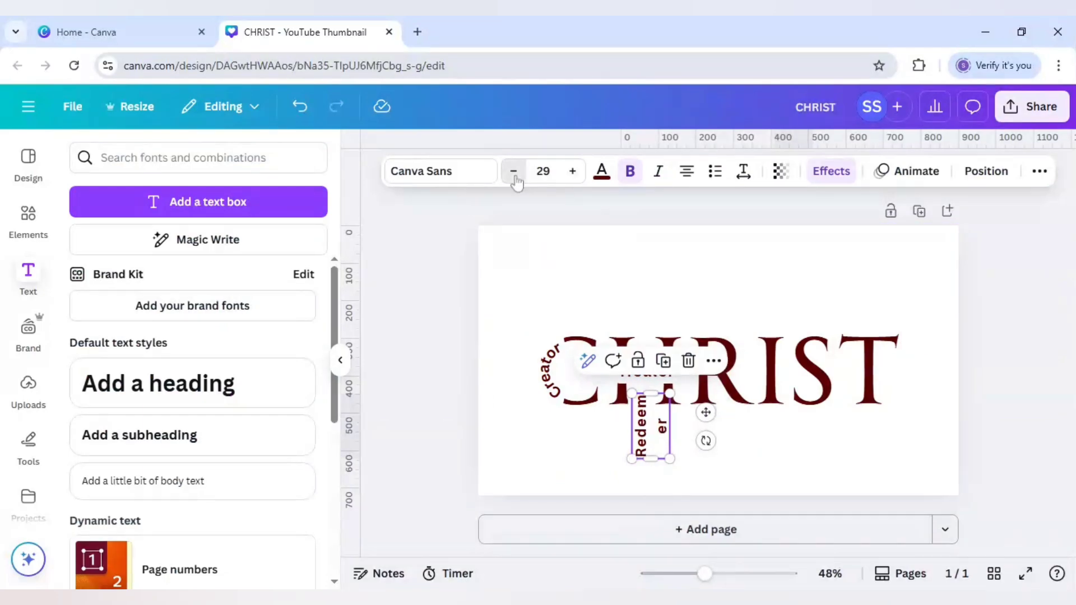
left_click(513, 171)
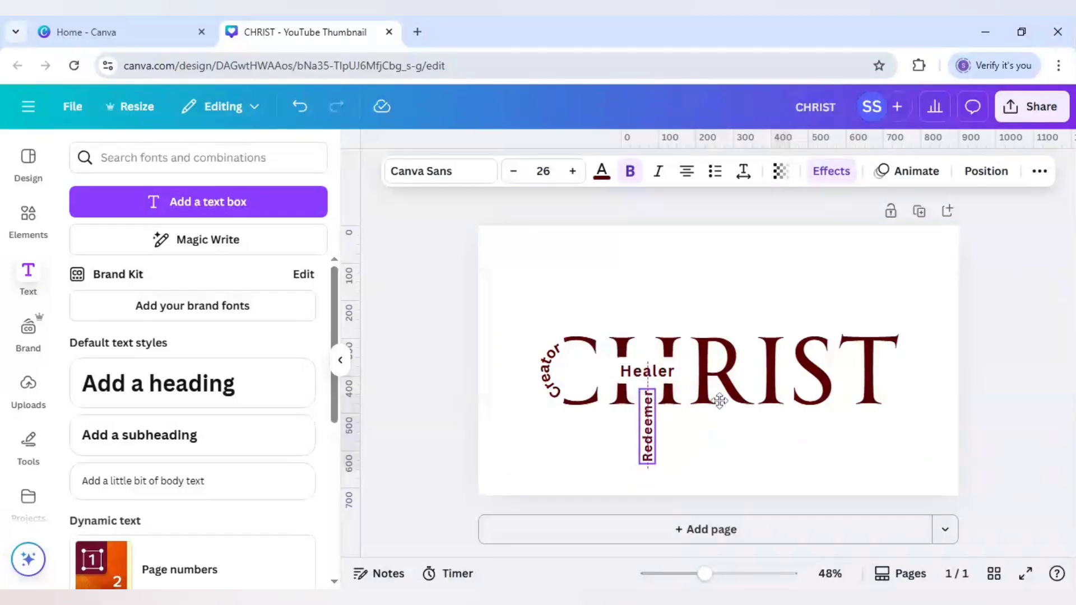
left_click_drag(647, 425, 699, 374)
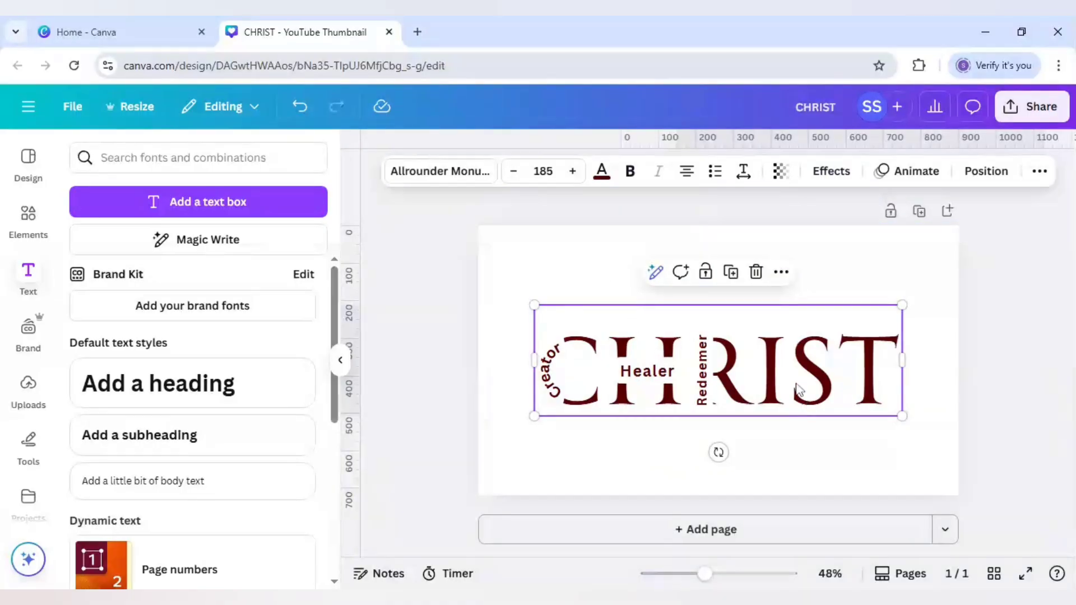
Step: Copy Redeemer as 'Infinite' at size 30 and place it between R and S
left_click(700, 371)
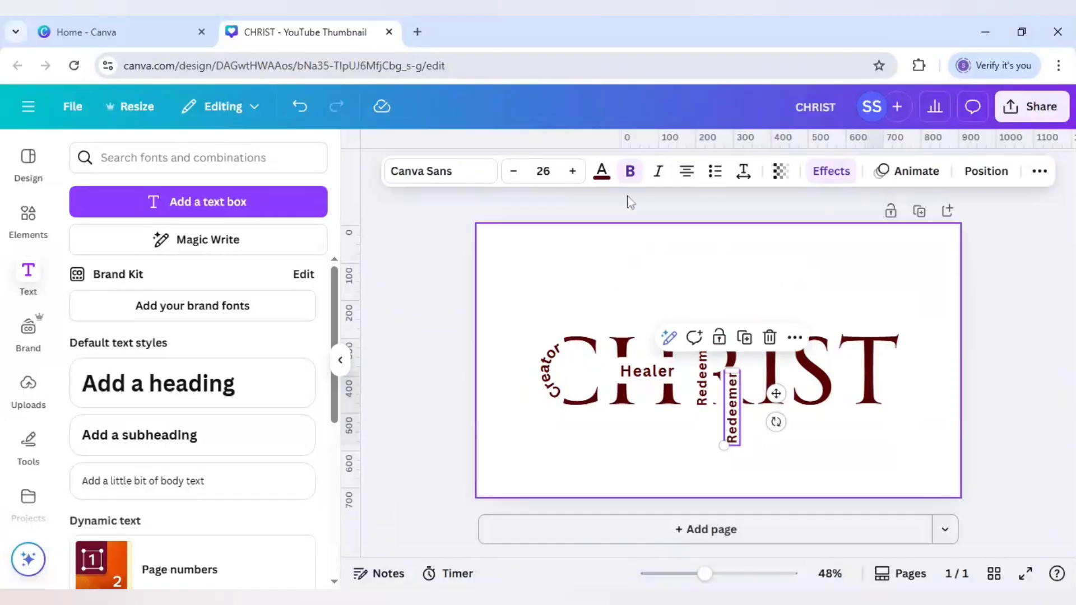
left_click(571, 171)
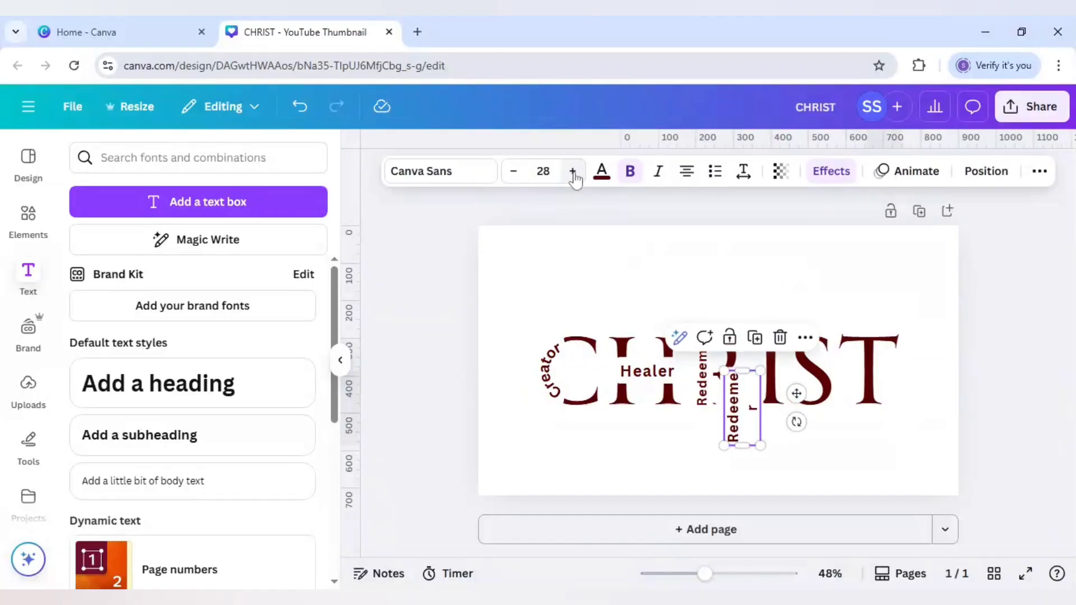
left_click(573, 171)
type("Infinite")
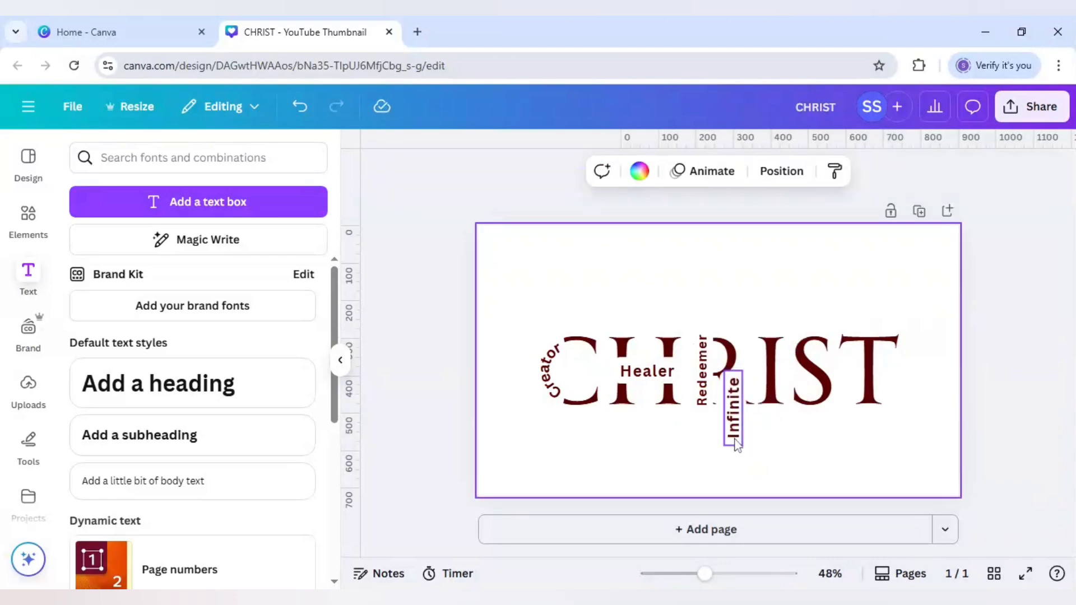
left_click_drag(731, 408, 773, 373)
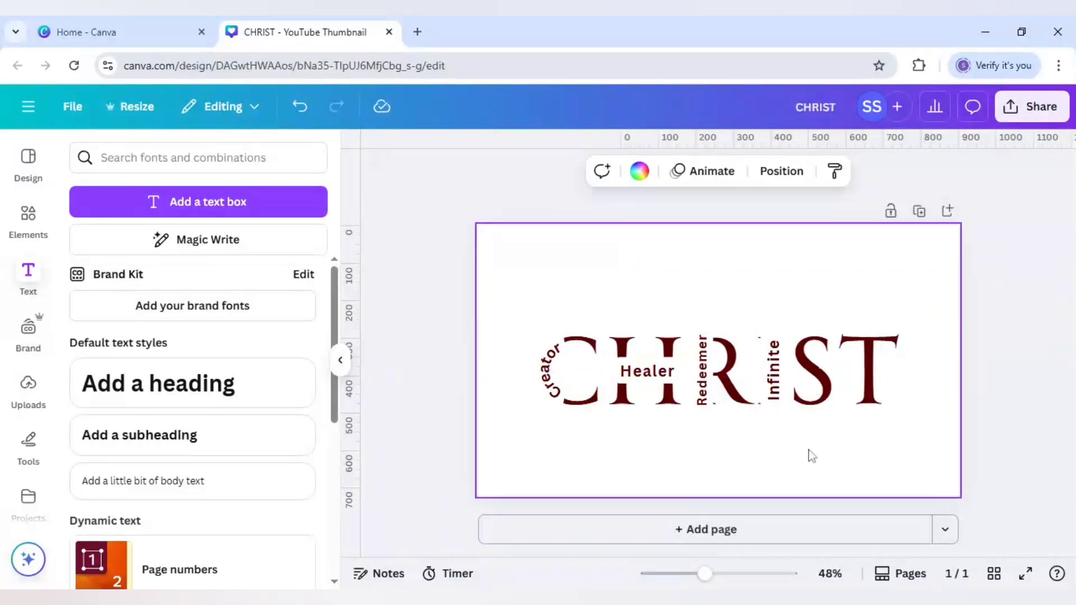
left_click(718, 370)
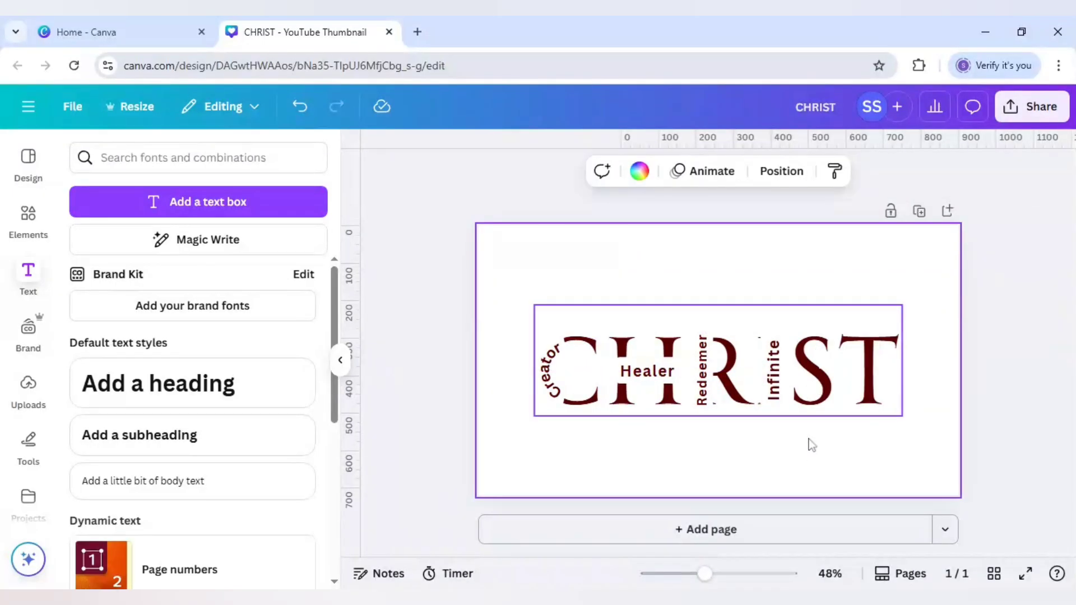
Step: Tilt a copy of Infinite, retype it 'Savior', and curve it inside the S
left_click(771, 370)
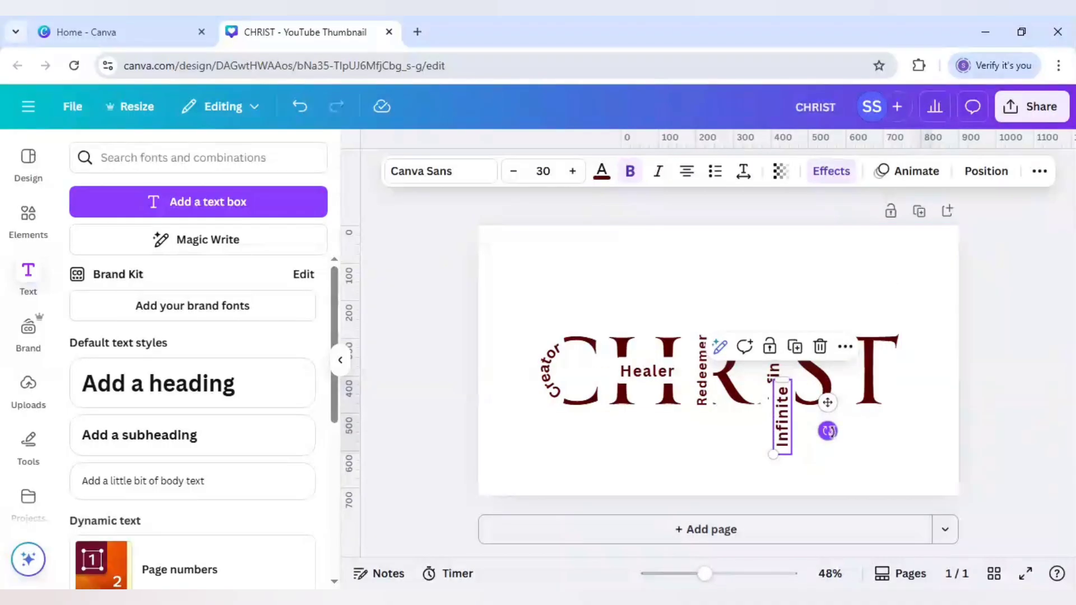
left_click_drag(827, 430, 748, 443)
type("Savior")
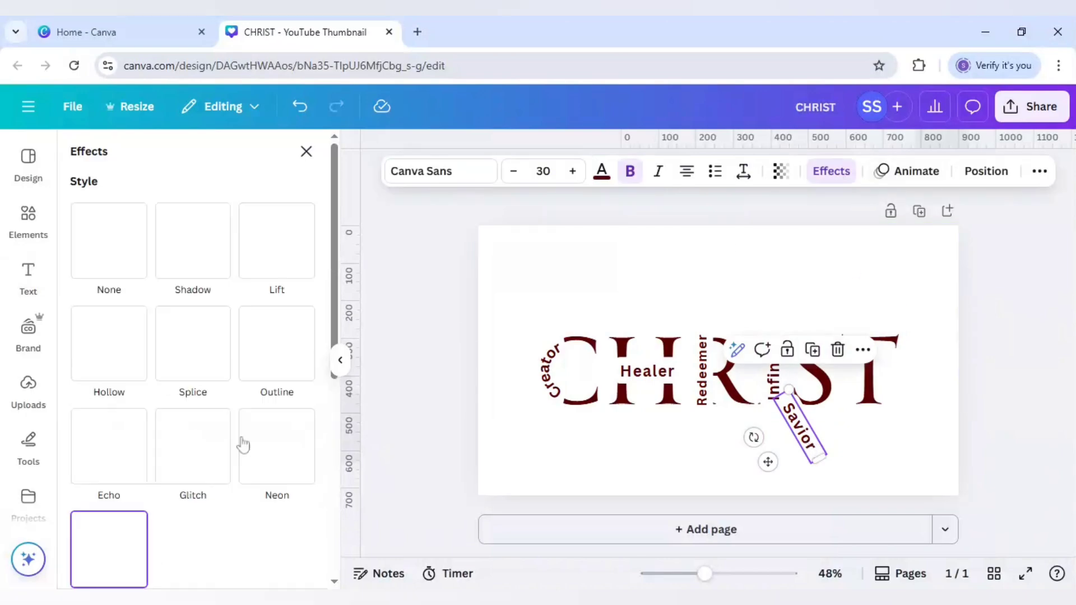
scroll("down", 3)
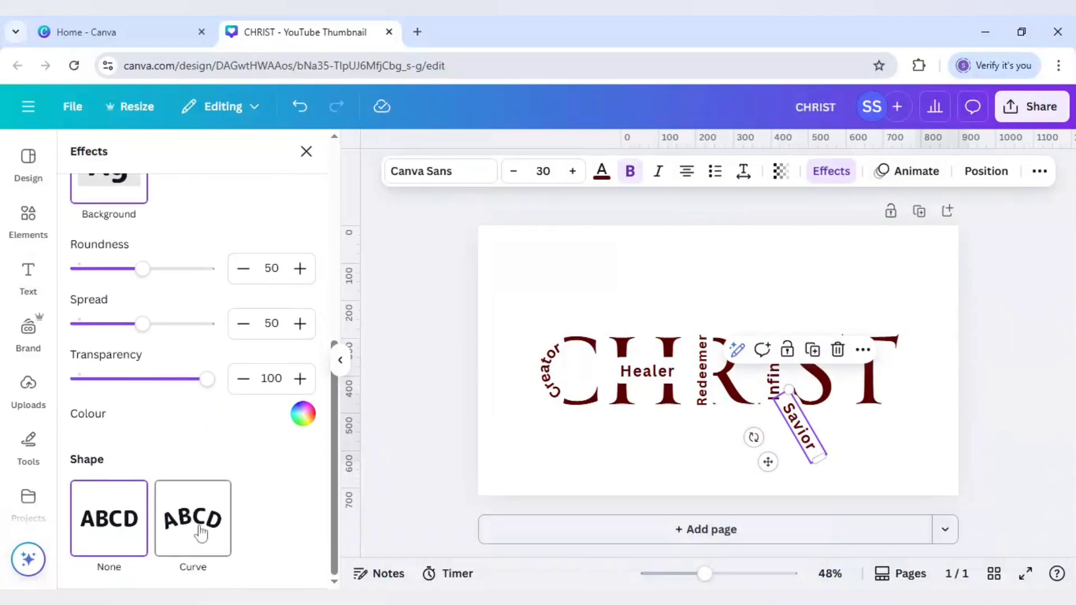
left_click(193, 518)
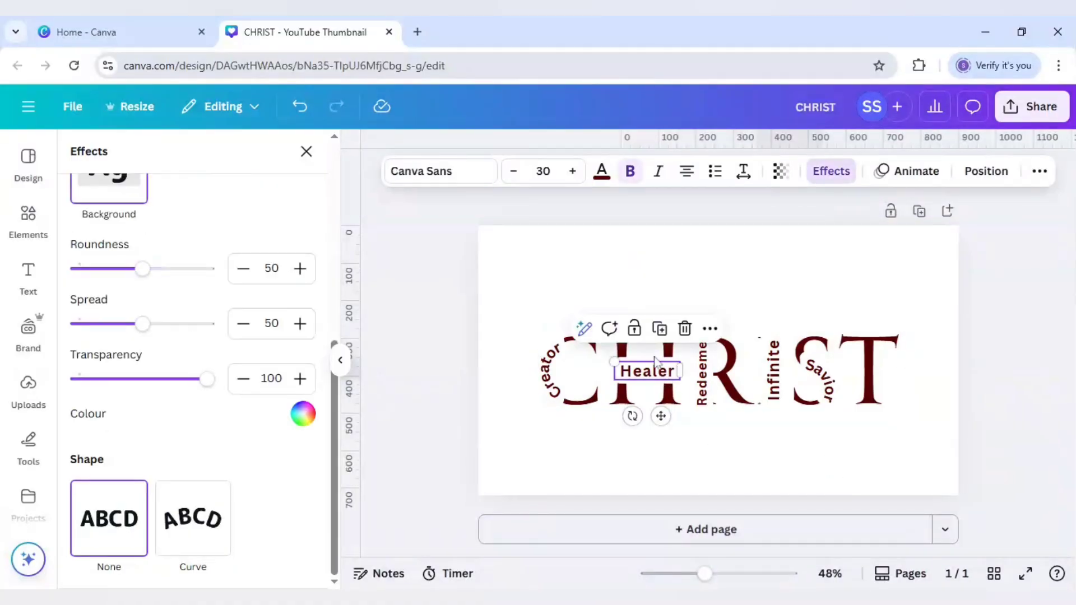
Step: Alt-drag a copy of Healer, retype it 'Teacher', and move it atop the T
left_click_drag(645, 371, 772, 448)
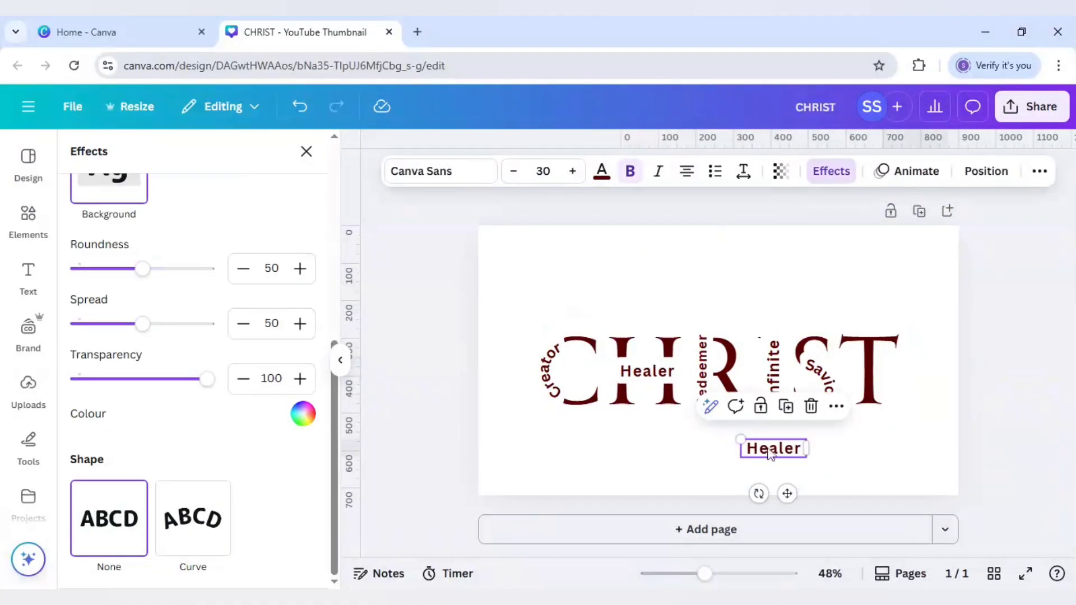
double_click(773, 448)
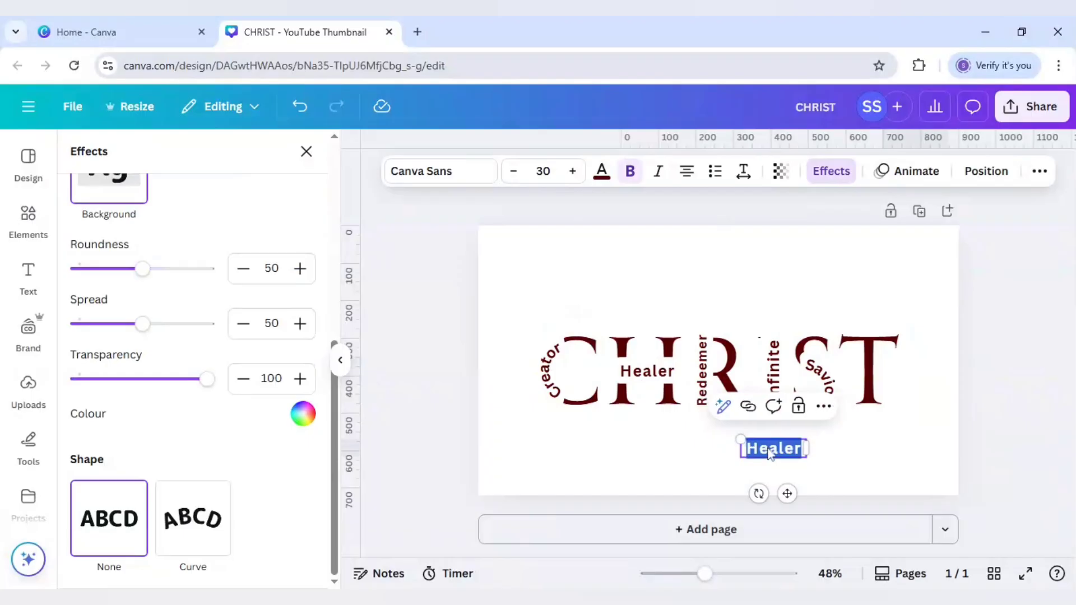
type("Teacher")
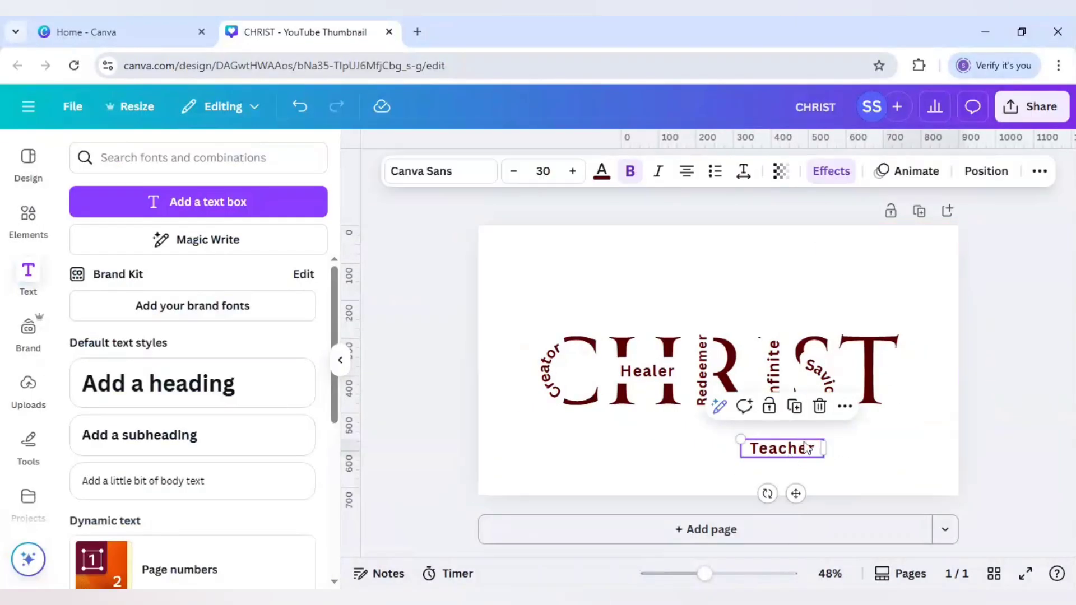
left_click_drag(781, 448, 873, 342)
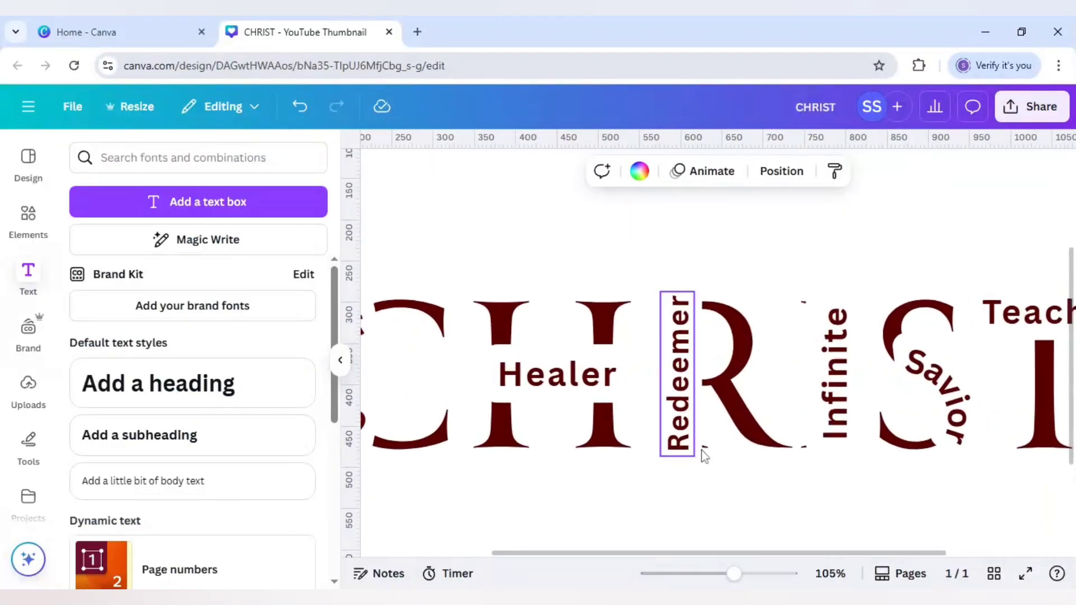
Step: Add a white rectangle sized behind Infinite, plus a copy beneath Redeemer
left_click(832, 374)
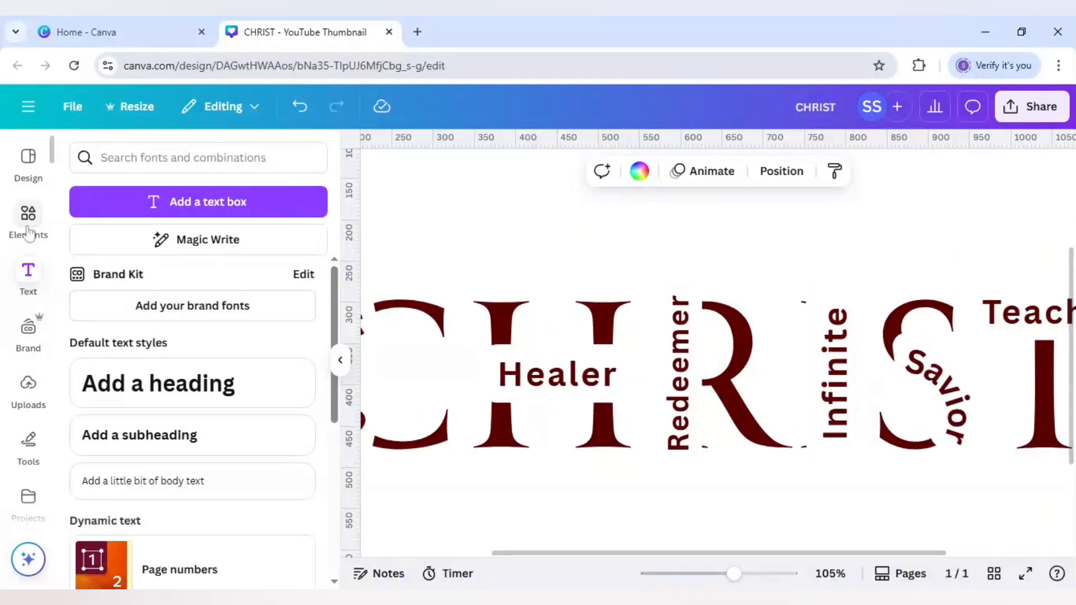
left_click(28, 220)
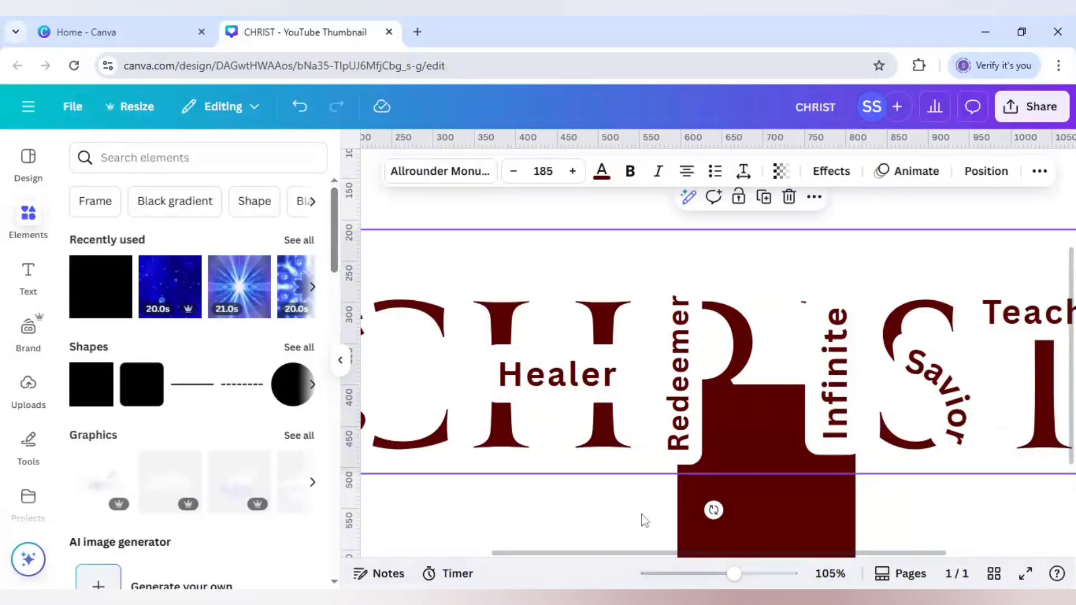
left_click(602, 171)
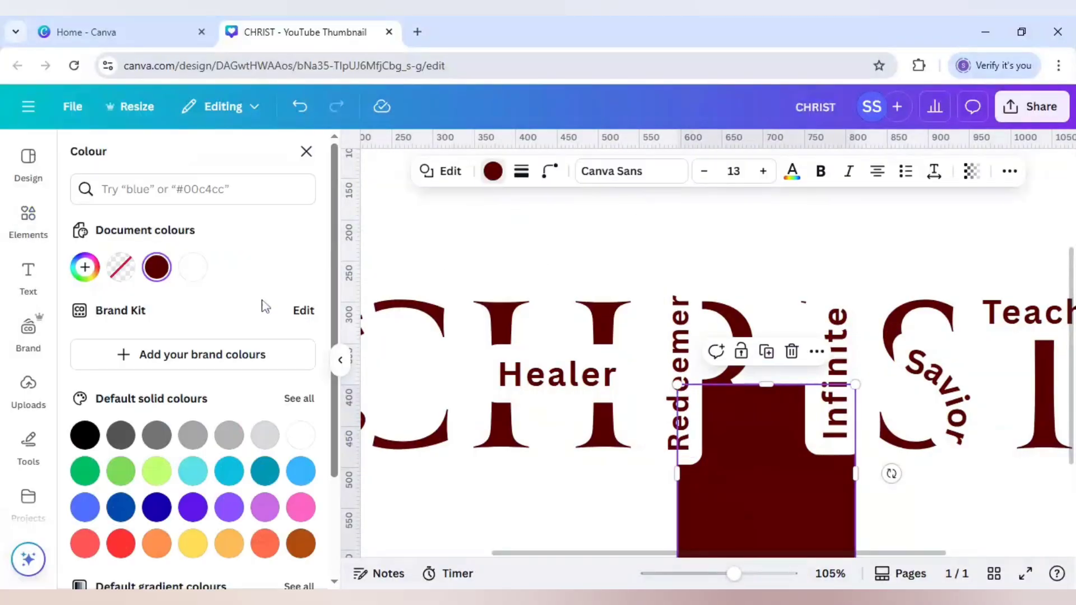
left_click(193, 266)
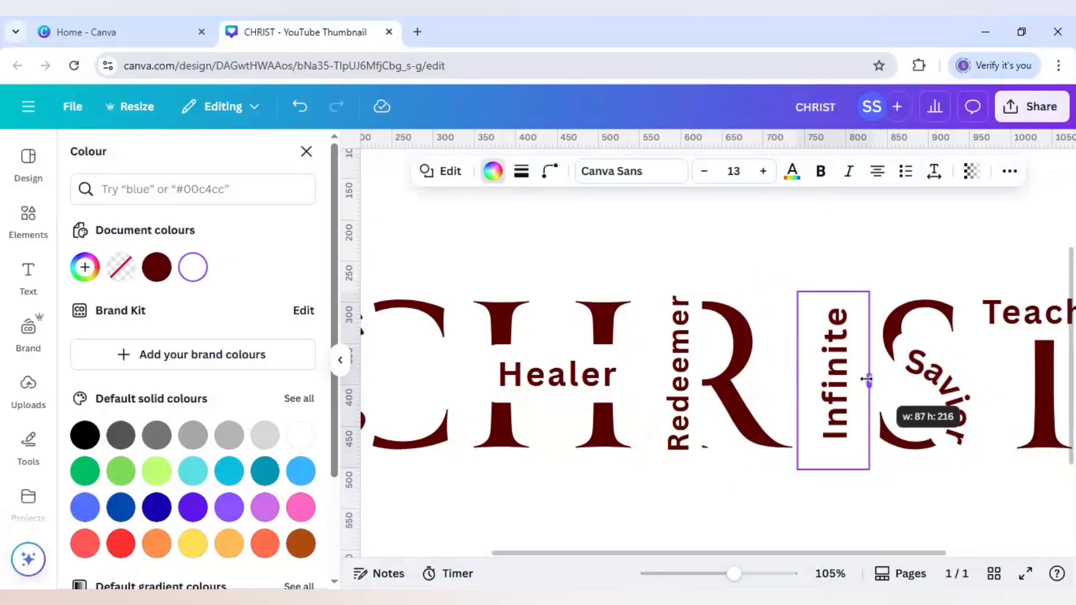
left_click_drag(867, 380, 860, 379)
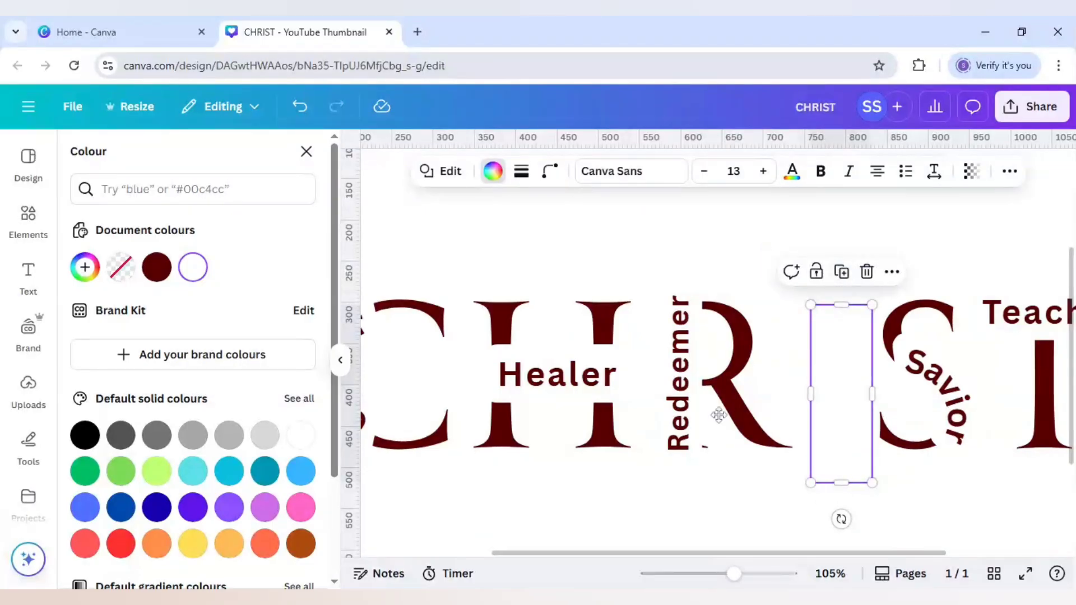
left_click_drag(840, 395, 664, 397)
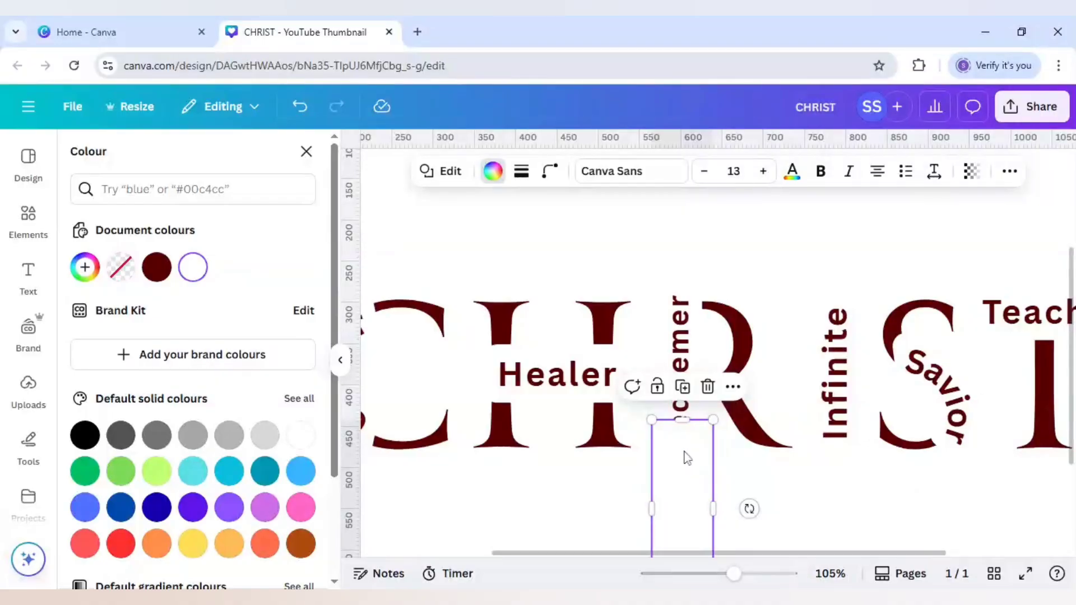
mouse_move(684, 461)
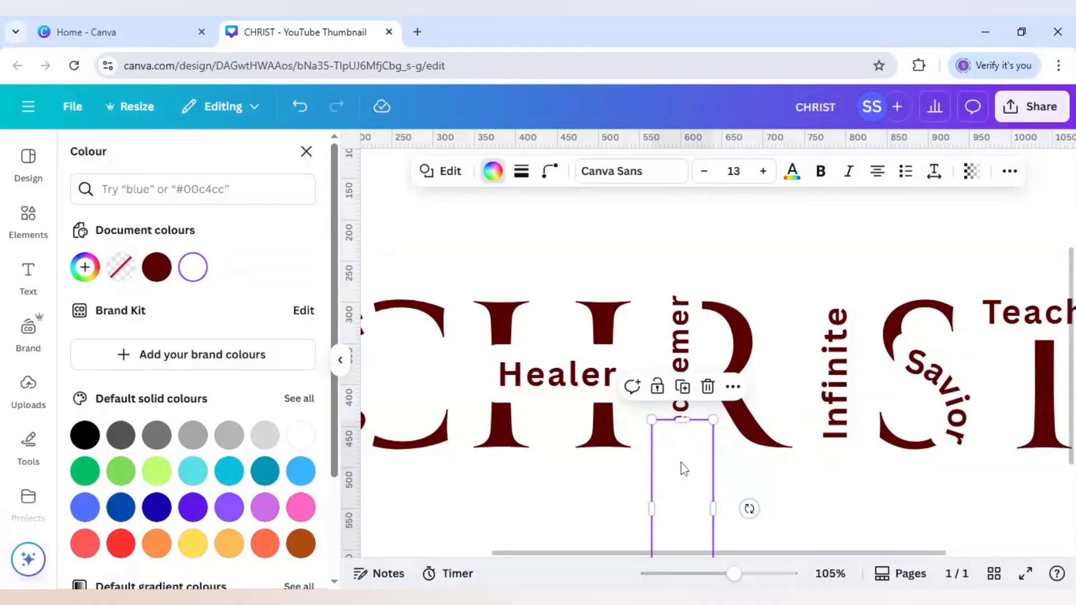
Step: Move the white rectangle's layer down just above CHRIST, then zoom out to see the whole design
right_click(684, 468)
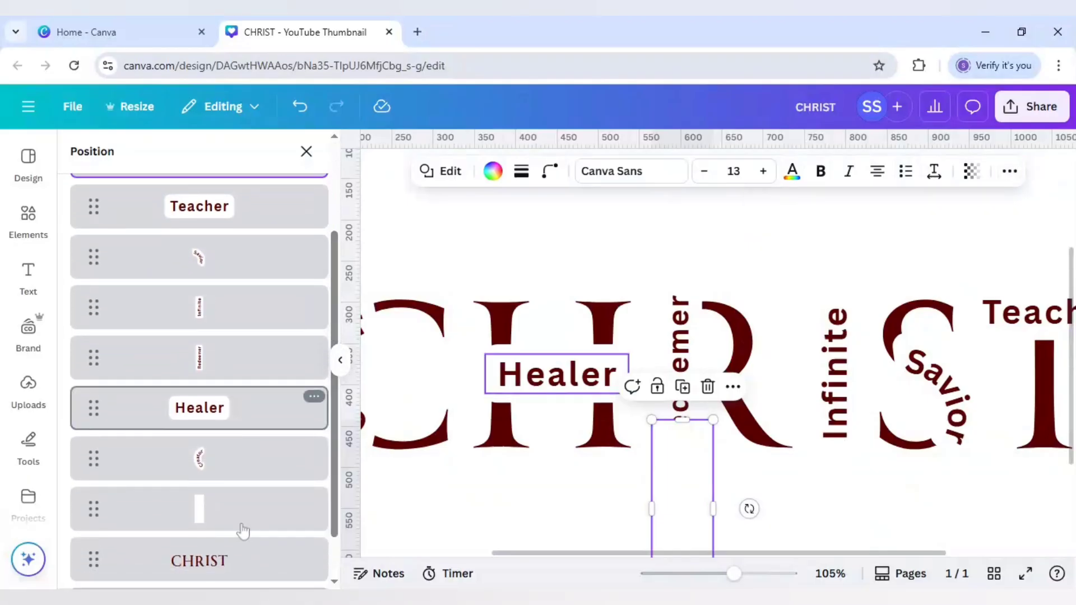
left_click(198, 508)
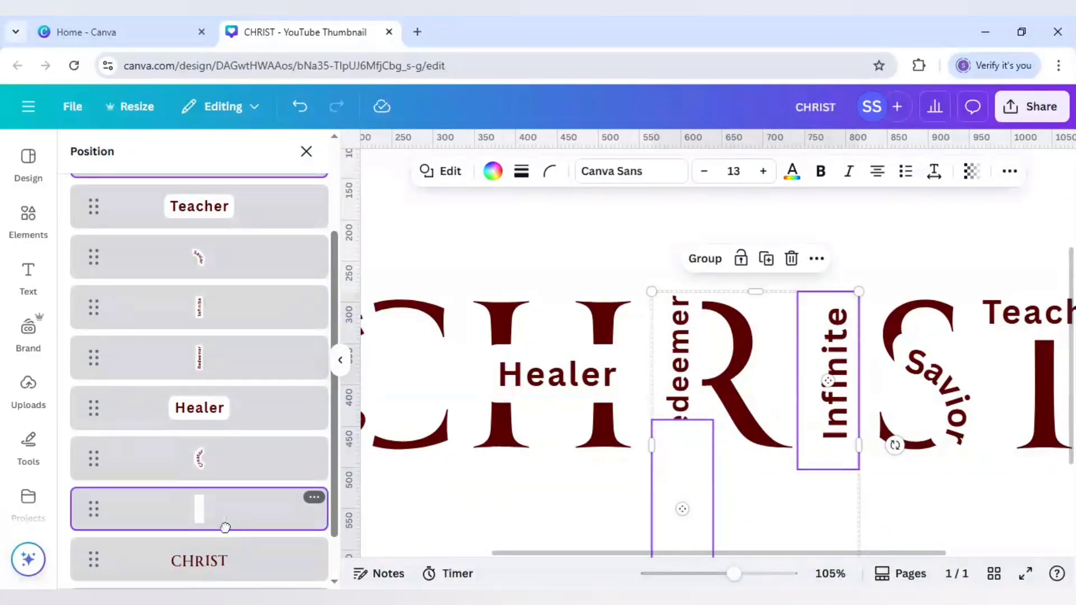
scroll("down", 3)
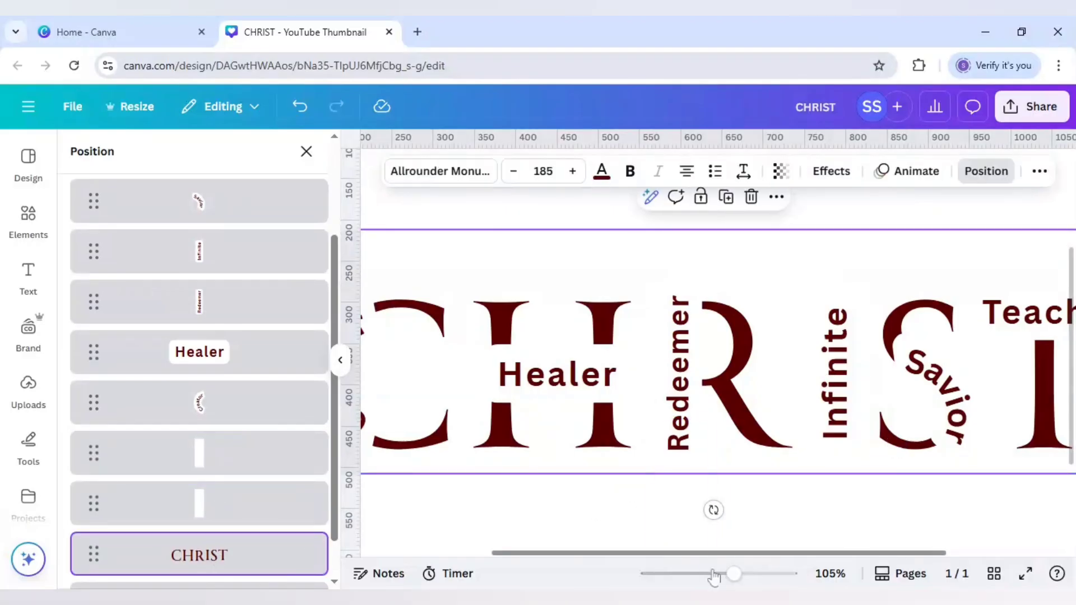
left_click_drag(736, 575, 709, 575)
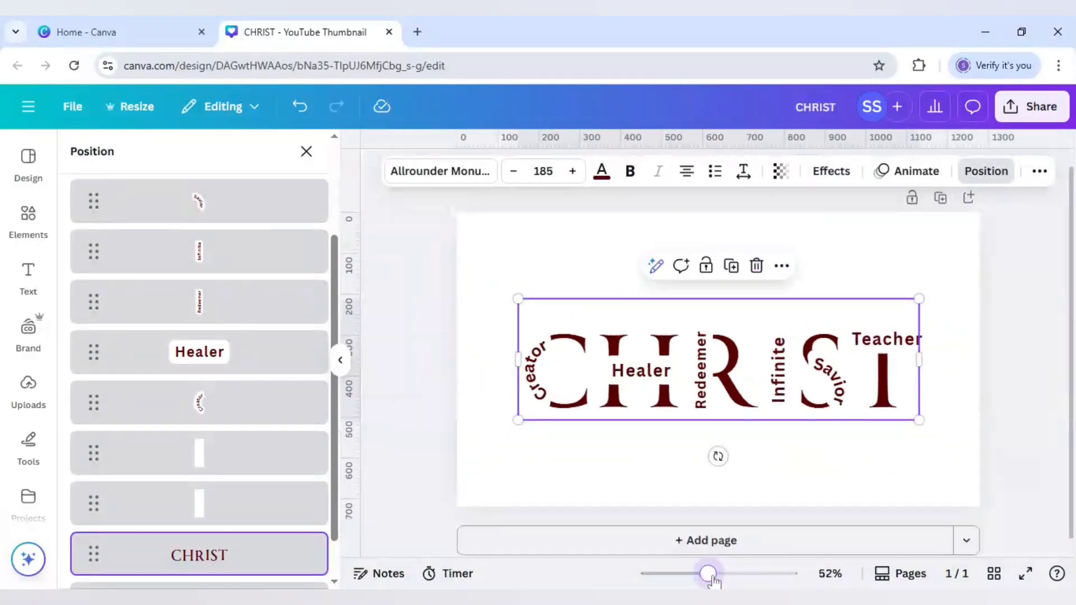
left_click_drag(709, 574, 717, 574)
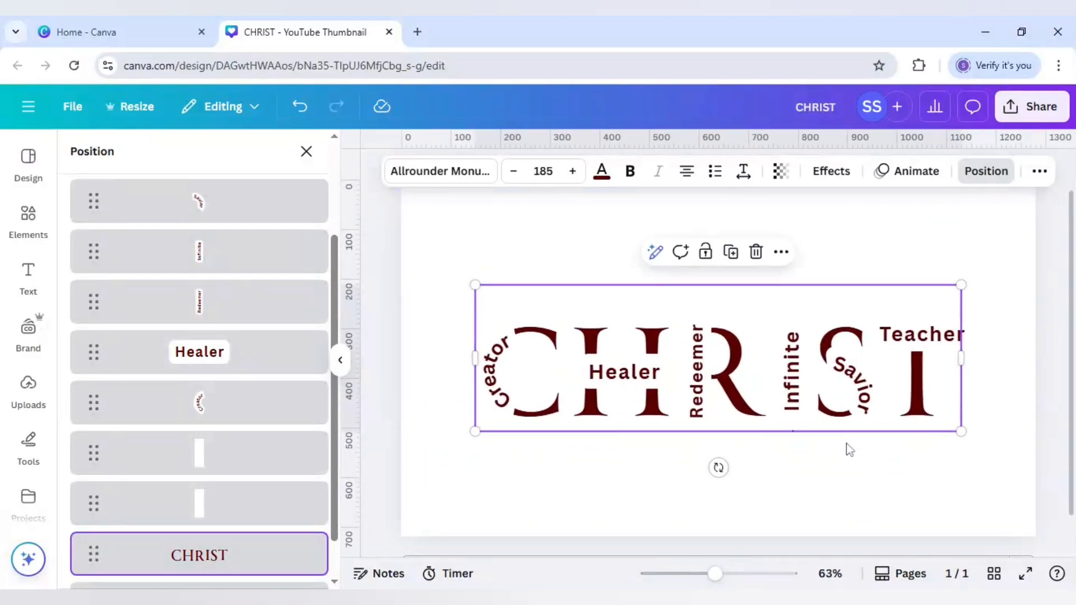
mouse_move(844, 449)
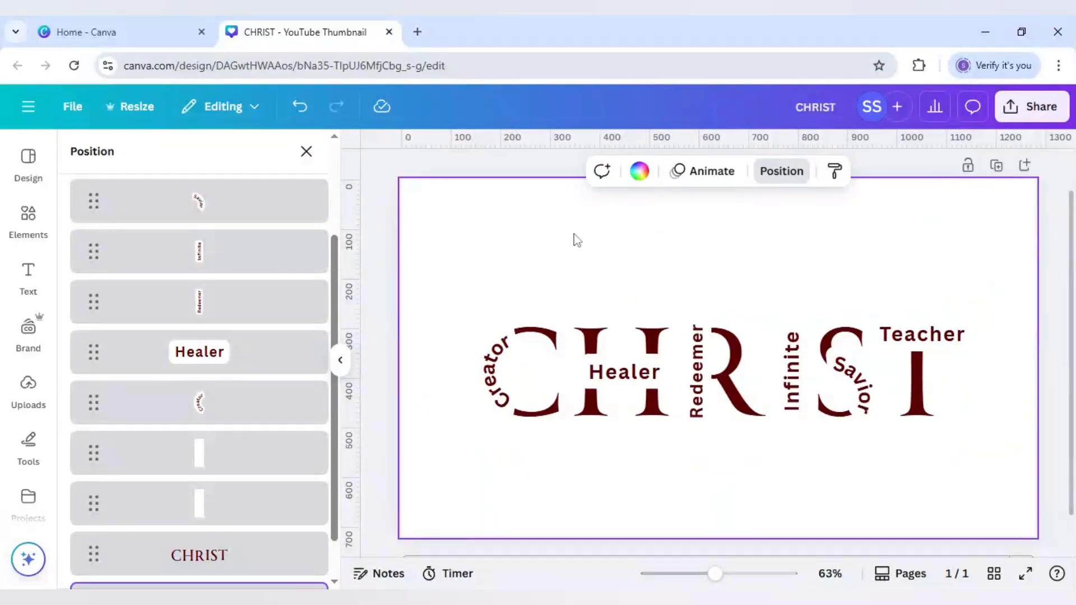
Step: Try a turquoise page background to reveal the white masks, then undo it
left_click(638, 171)
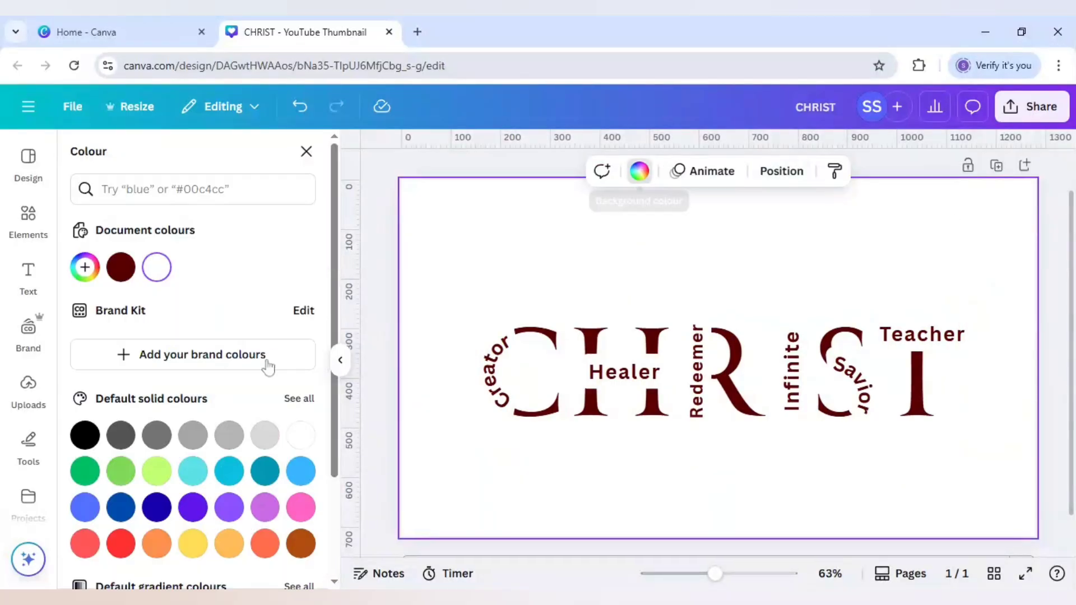
left_click(192, 471)
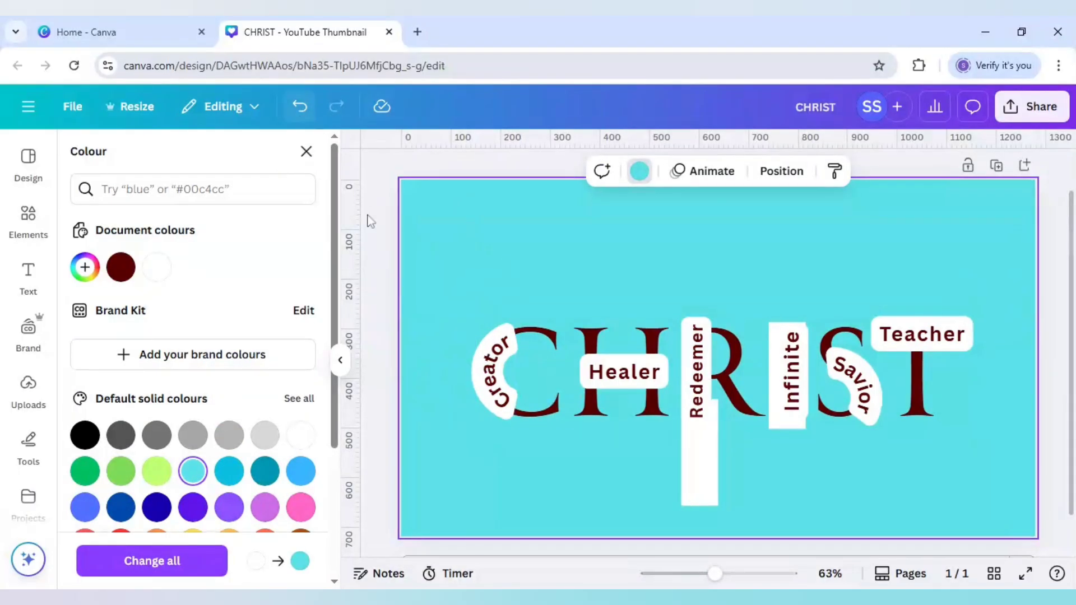
left_click(300, 435)
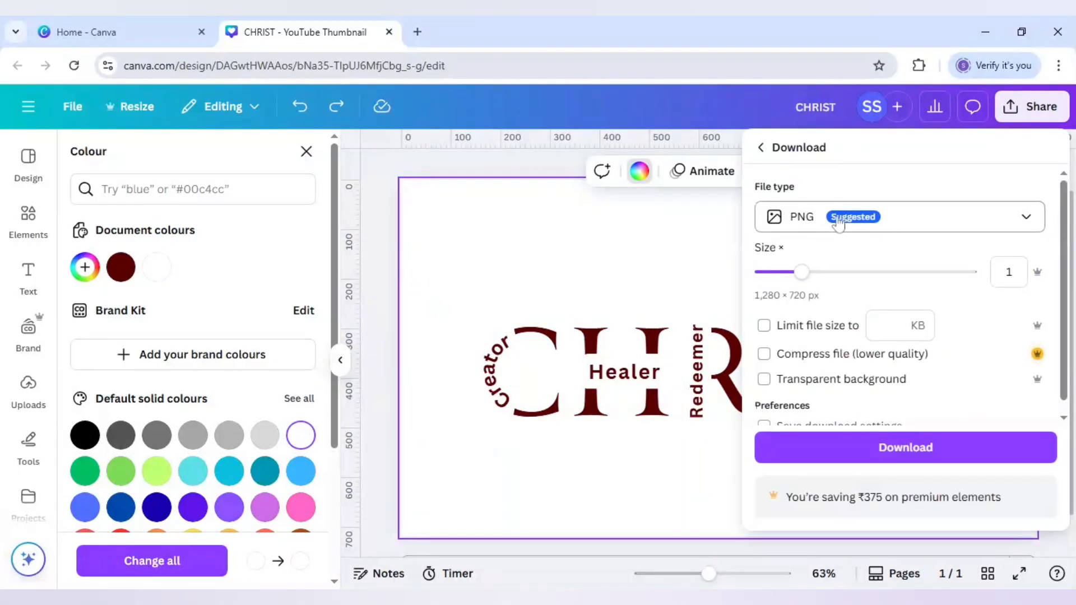
Step: Download the design as a PNG with Save download settings unticked
left_click(764, 379)
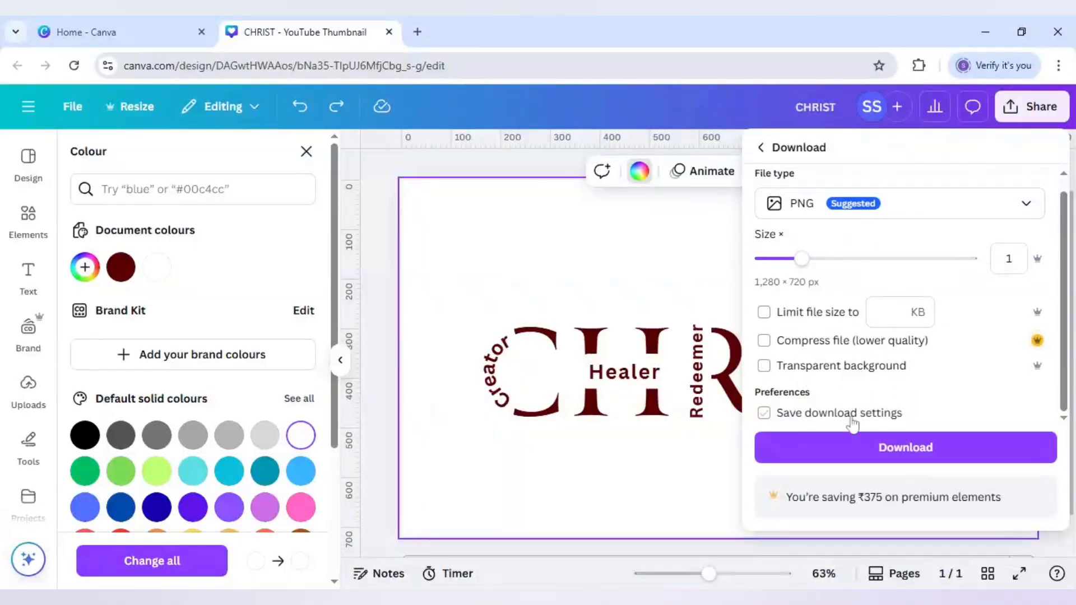
left_click(763, 413)
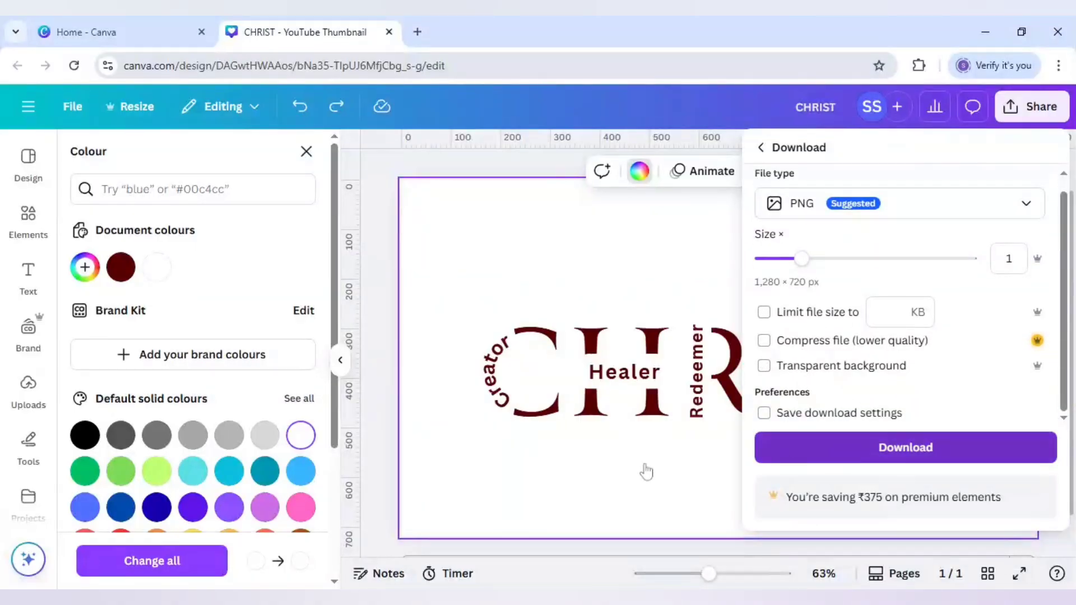
left_click(905, 447)
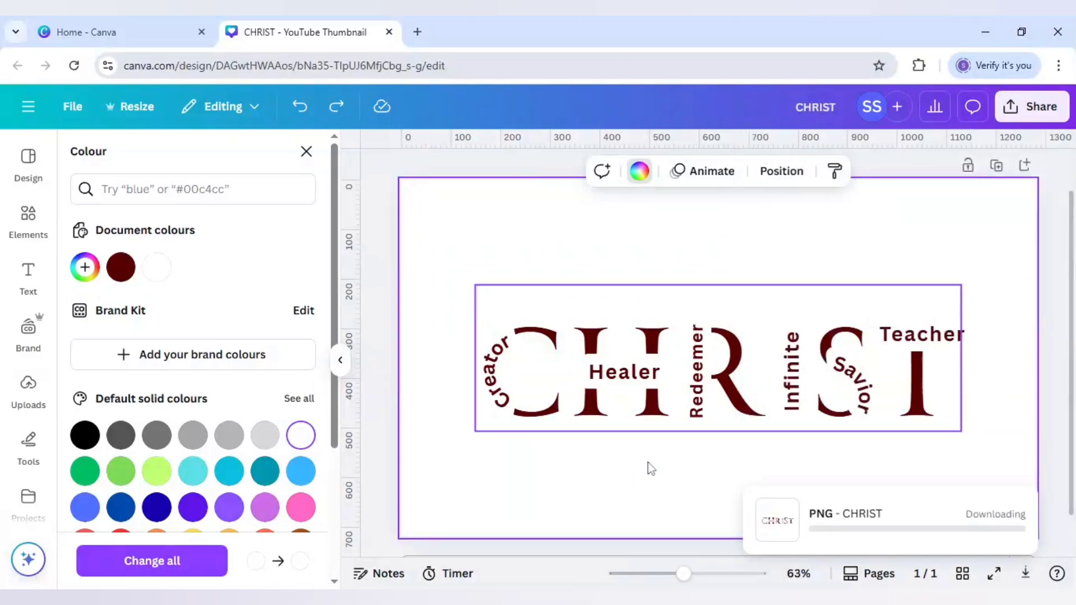
left_click(28, 220)
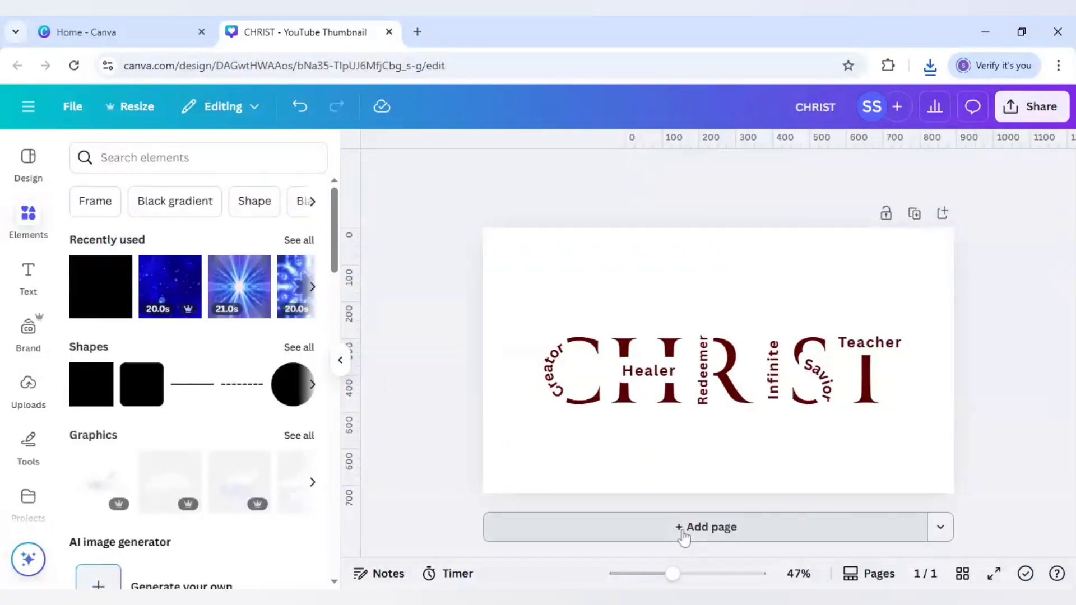
Step: Add page 2, enlarge the CHRIST PNG to fill it, and remove its white background
left_click(706, 527)
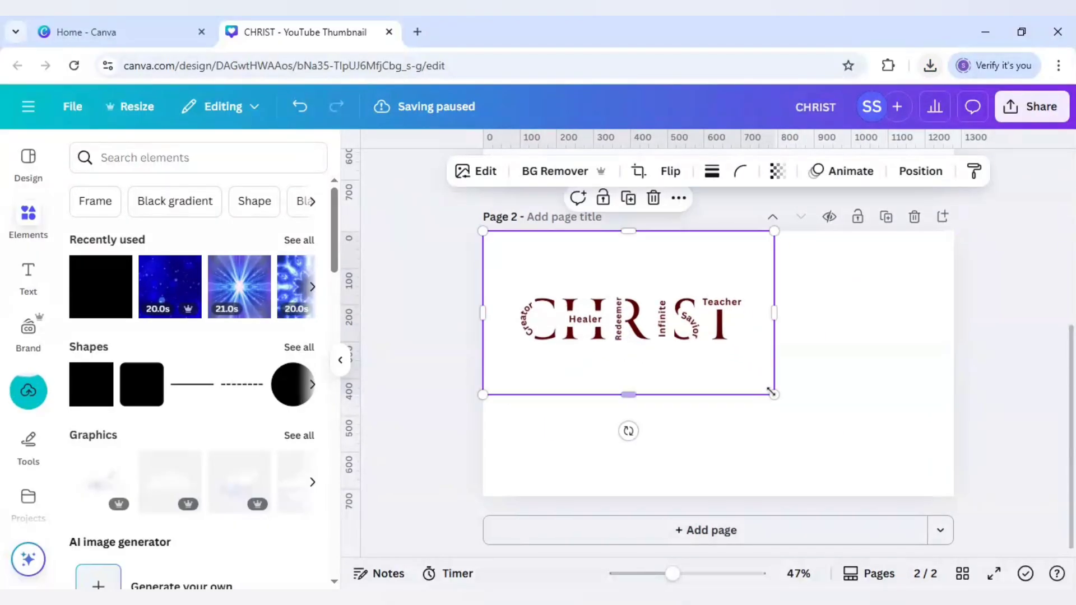
left_click_drag(774, 394, 954, 494)
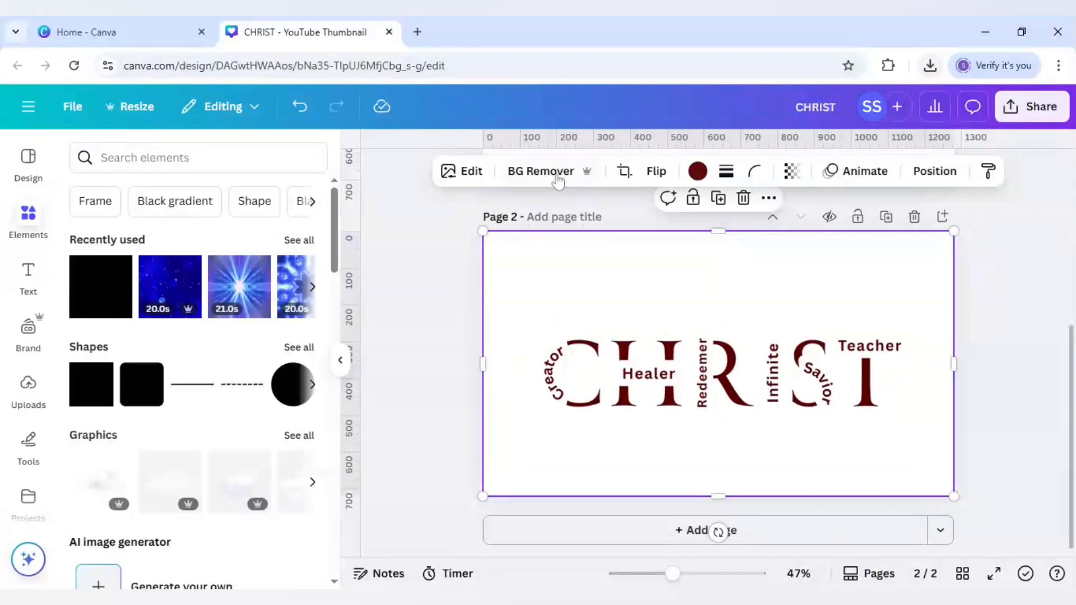
left_click(540, 171)
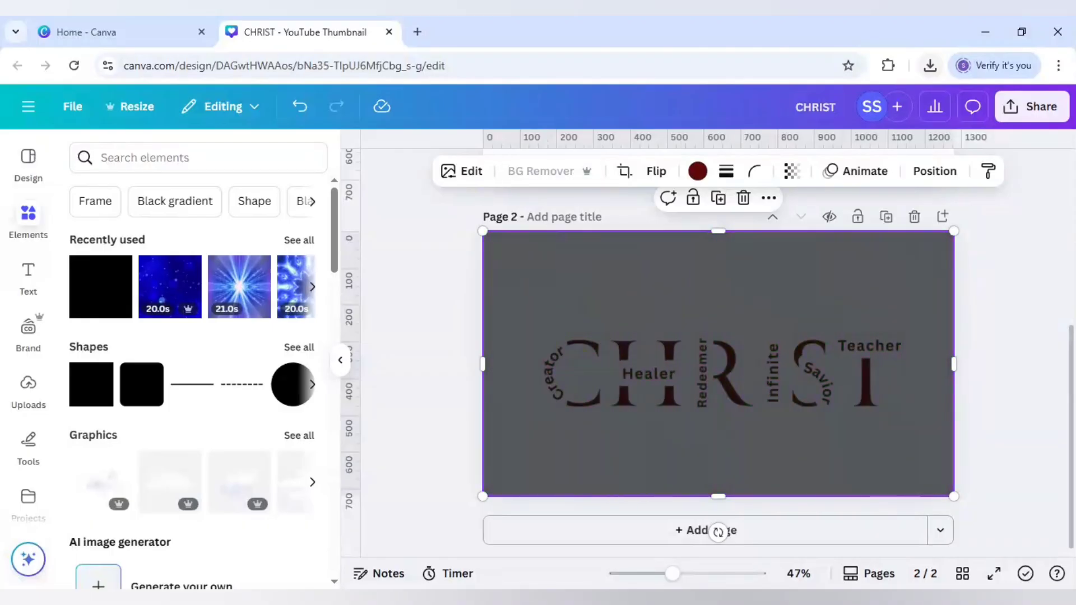
left_click(540, 171)
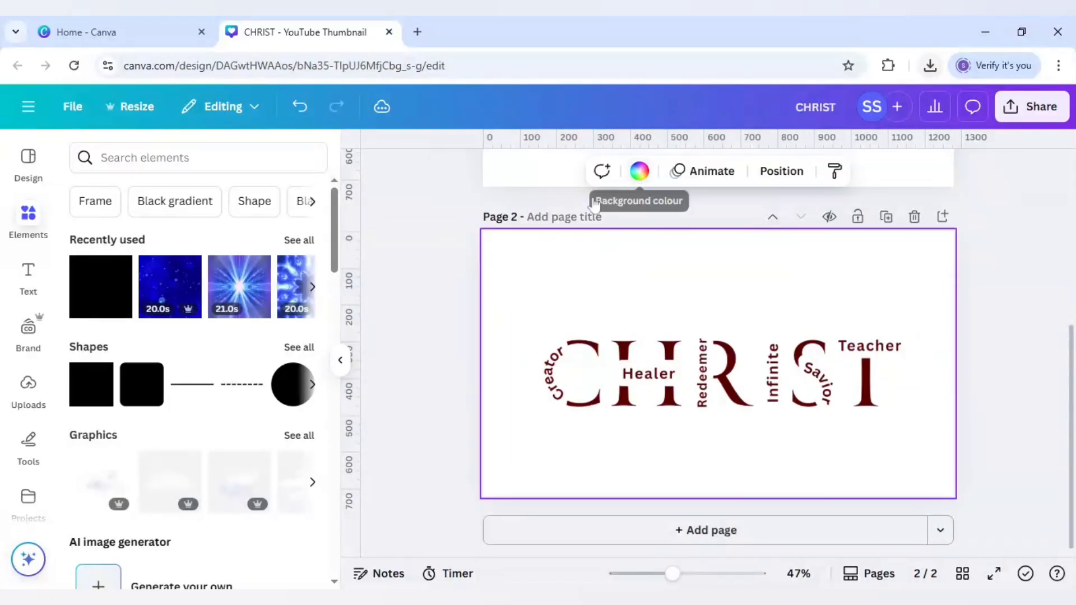
Step: Try turquoise on page 2, then apply the yellow-to-orange linear gradient background
left_click(638, 171)
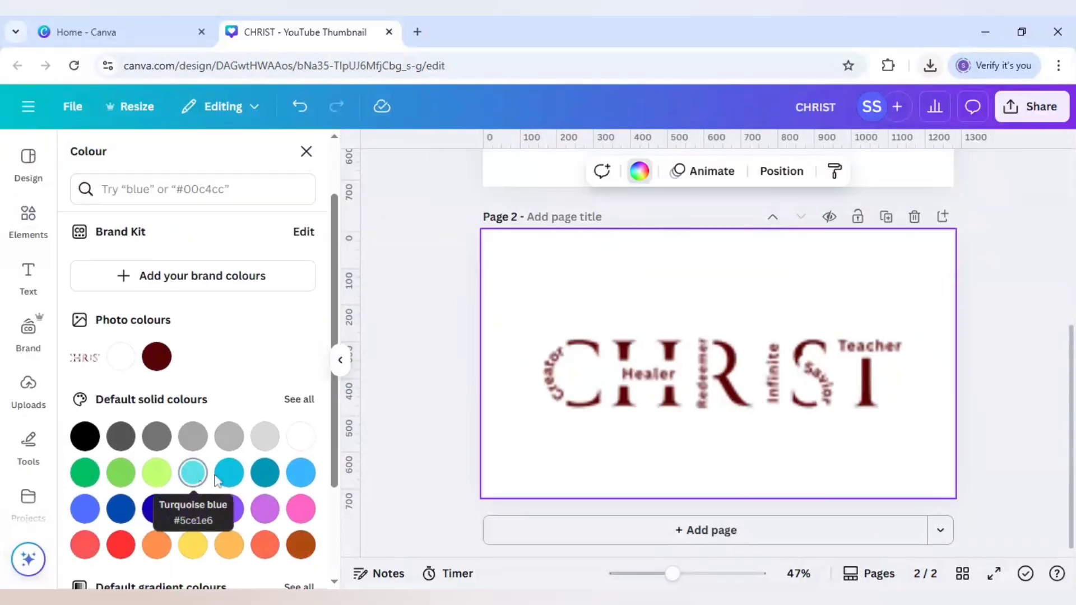
left_click(193, 471)
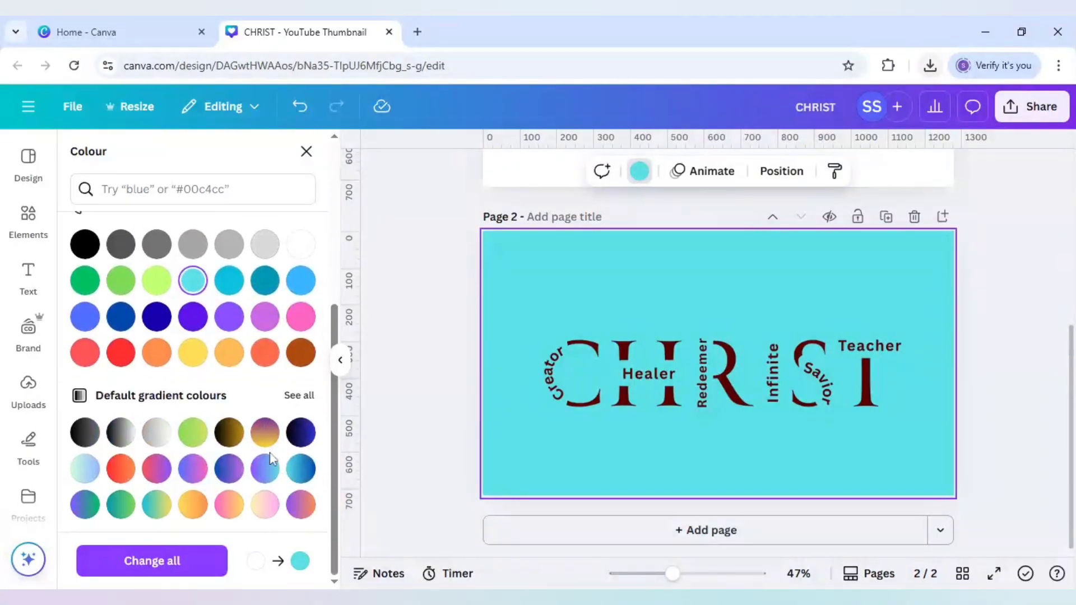
mouse_move(192, 506)
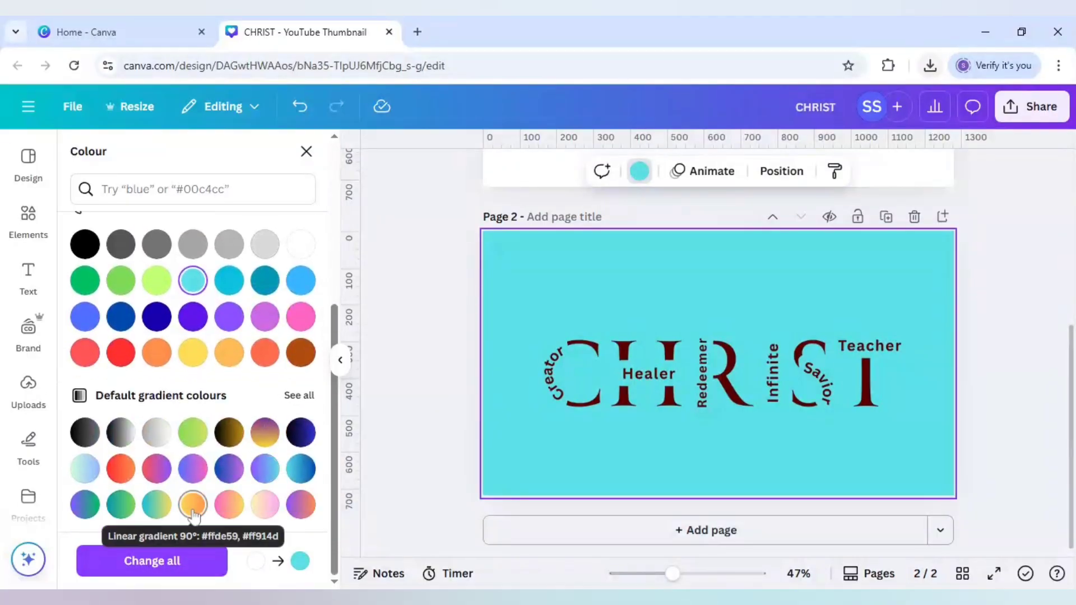
left_click(192, 505)
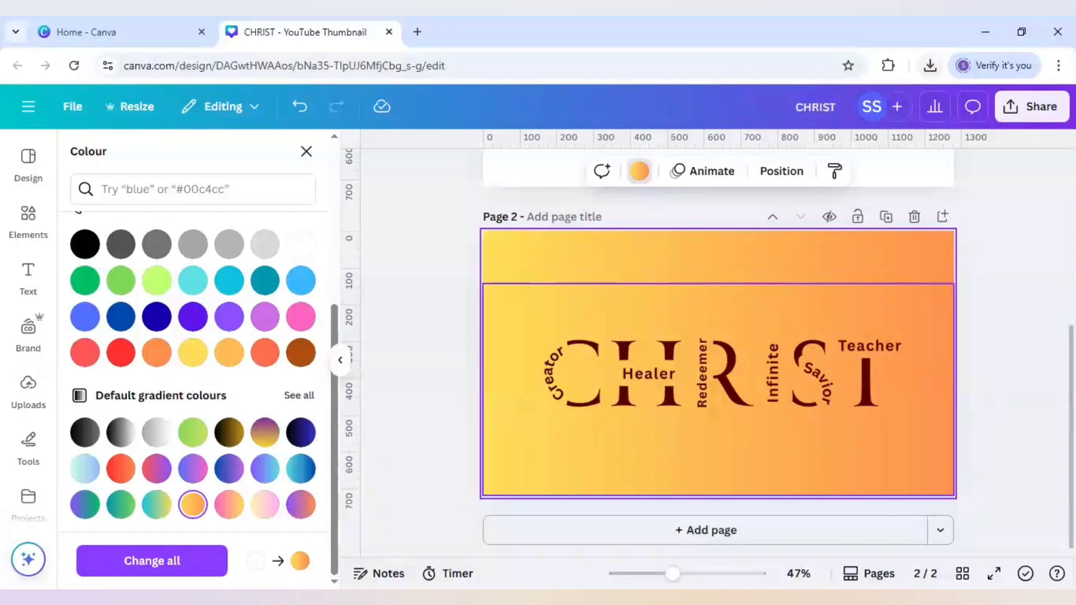
left_click(499, 31)
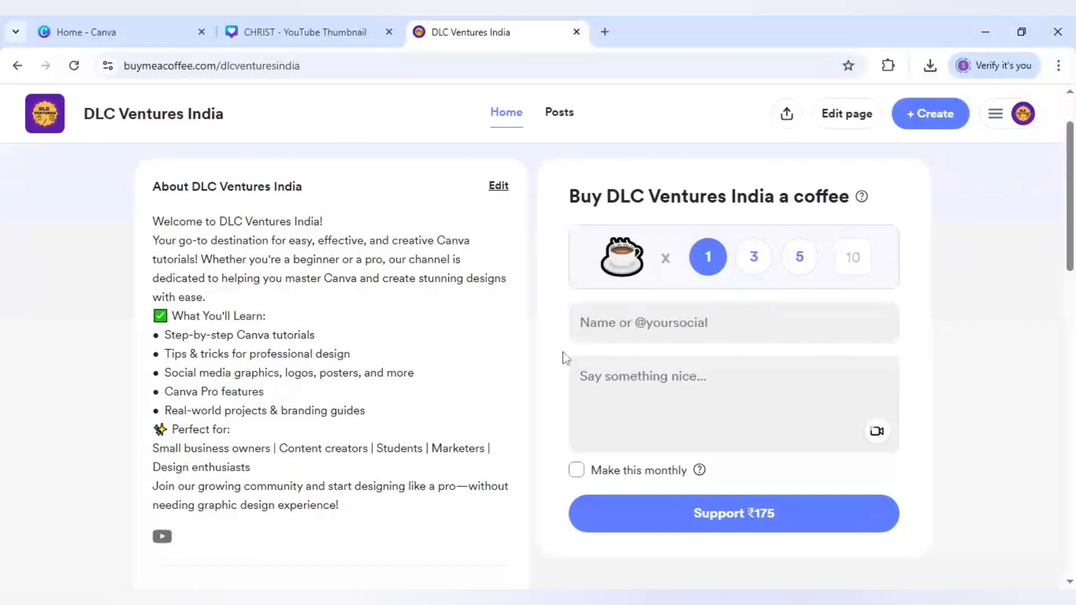
Step: Press the Support ₹175 button on the Buy Me a Coffee page
left_click(733, 514)
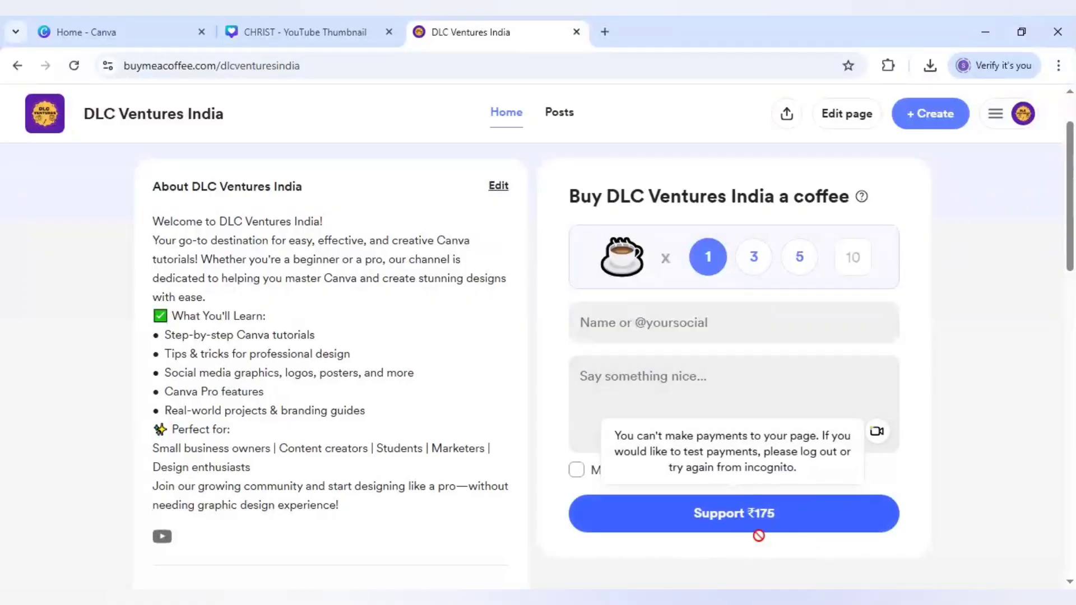